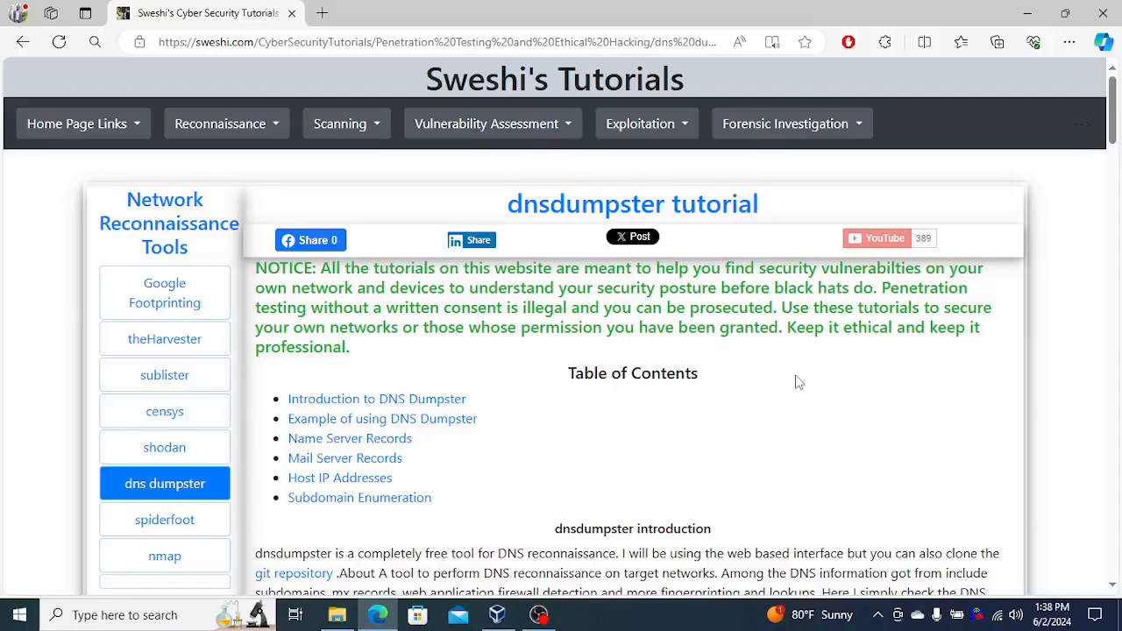
pyautogui.moveTo(794, 381)
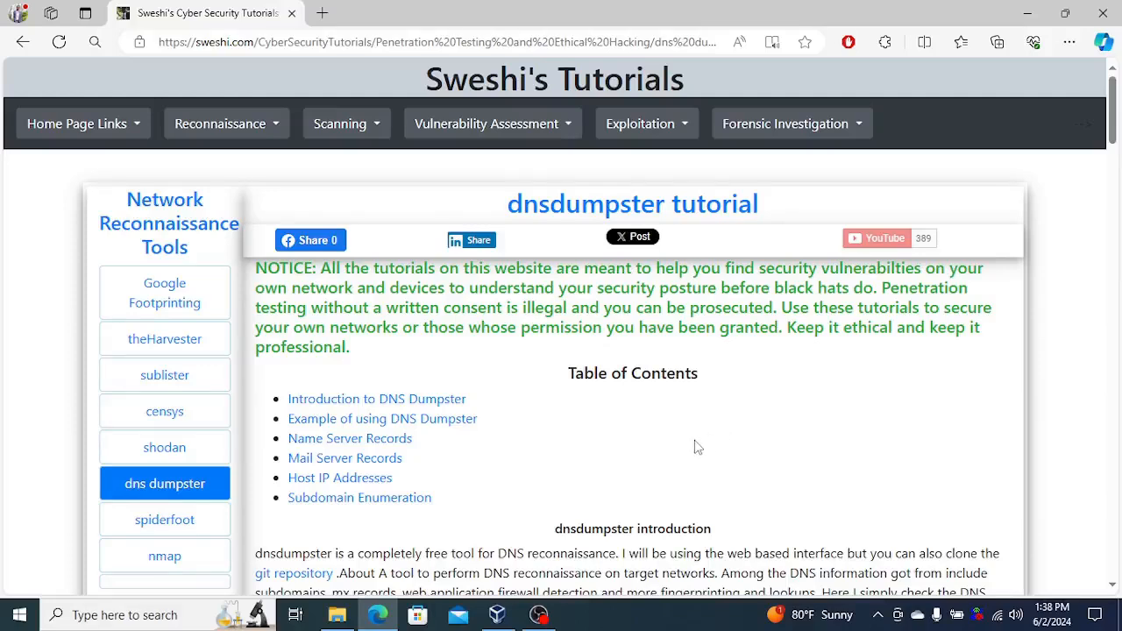
pyautogui.moveTo(634, 493)
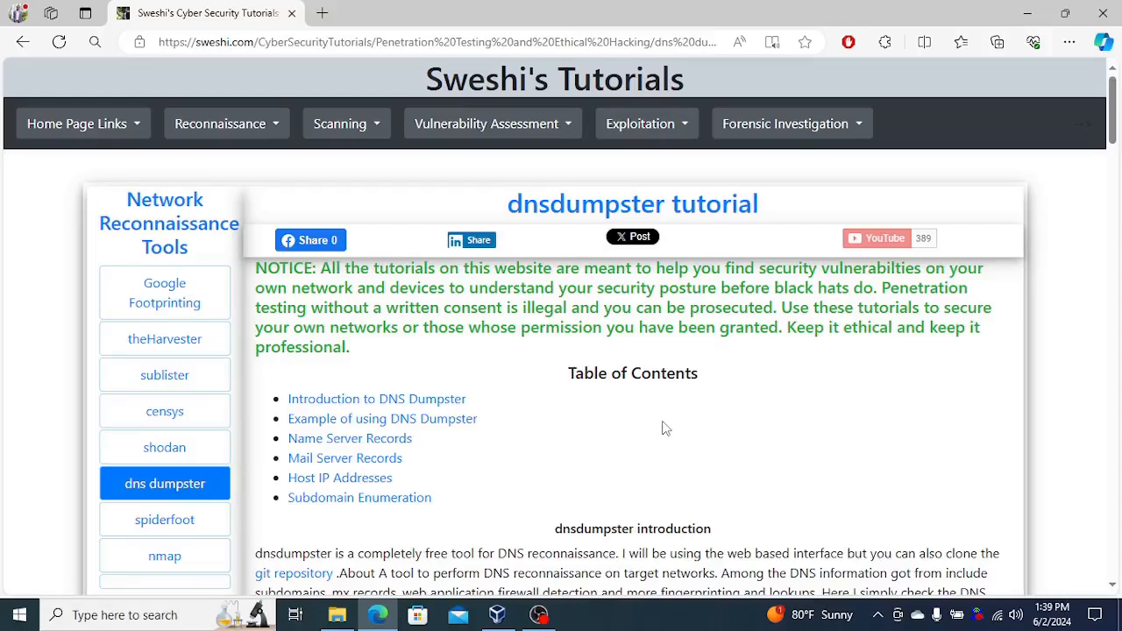
pyautogui.moveTo(392, 368)
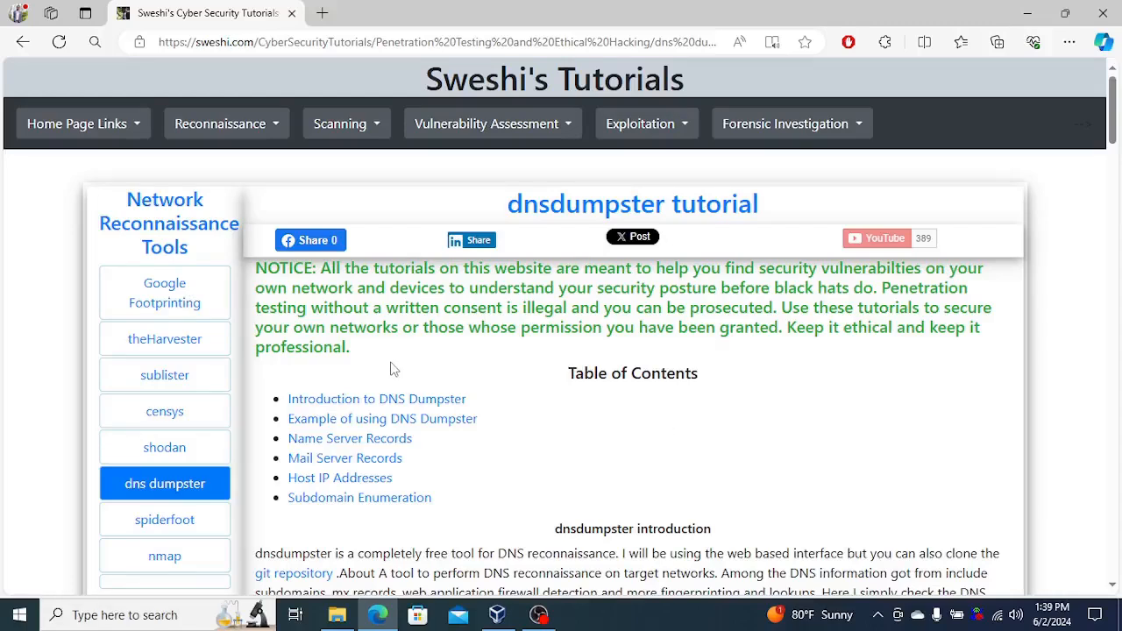
pyautogui.moveTo(349, 439)
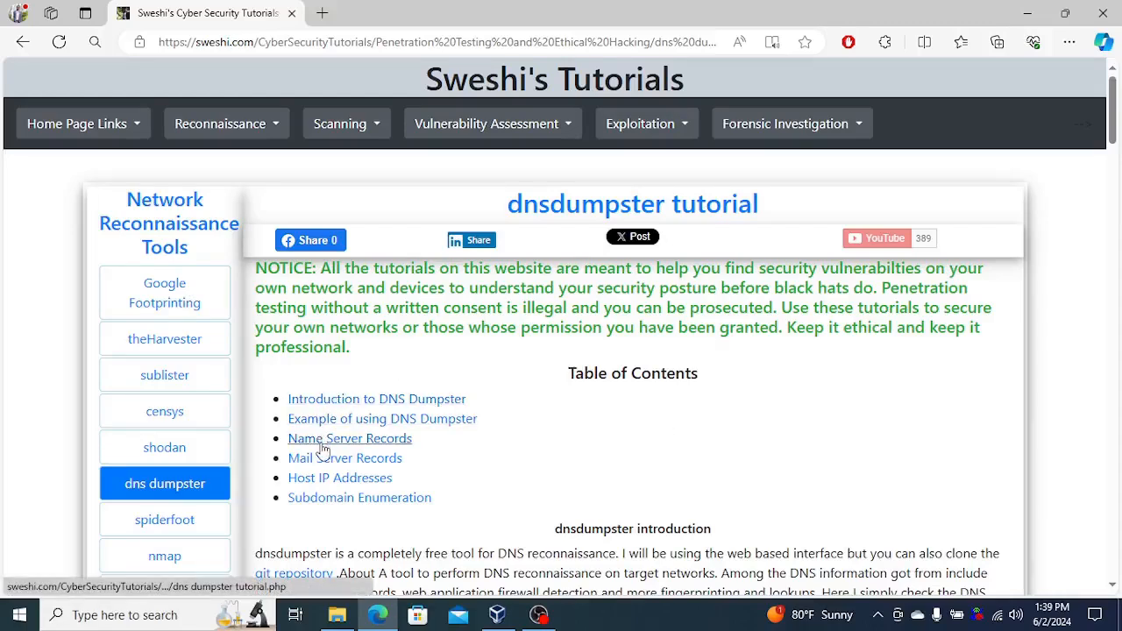
pyautogui.moveTo(344, 457)
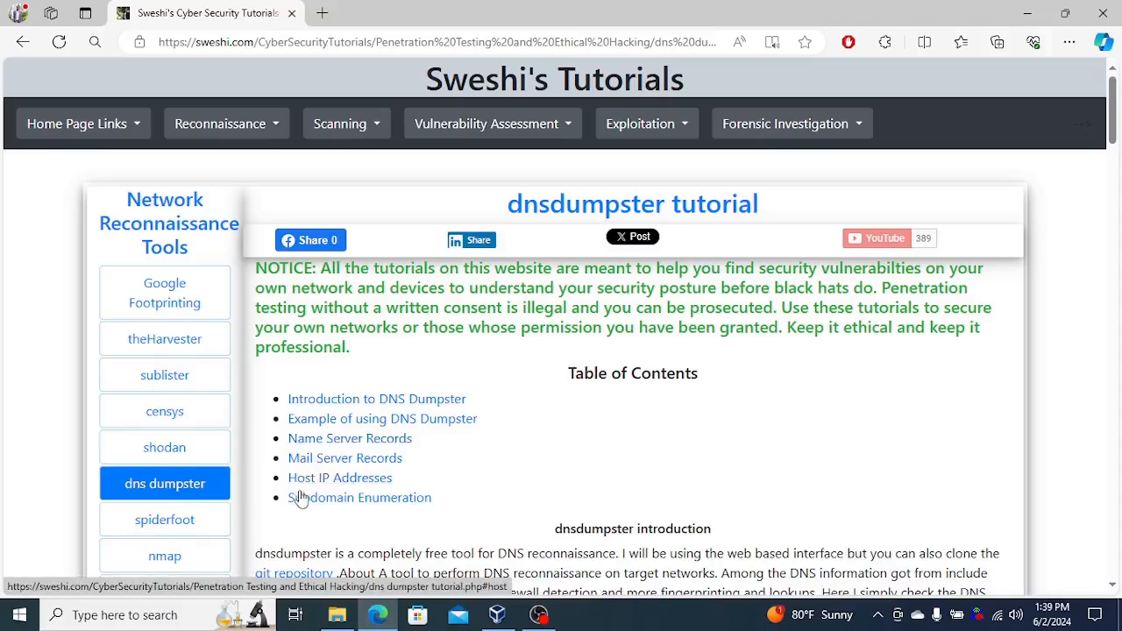
pyautogui.moveTo(620, 444)
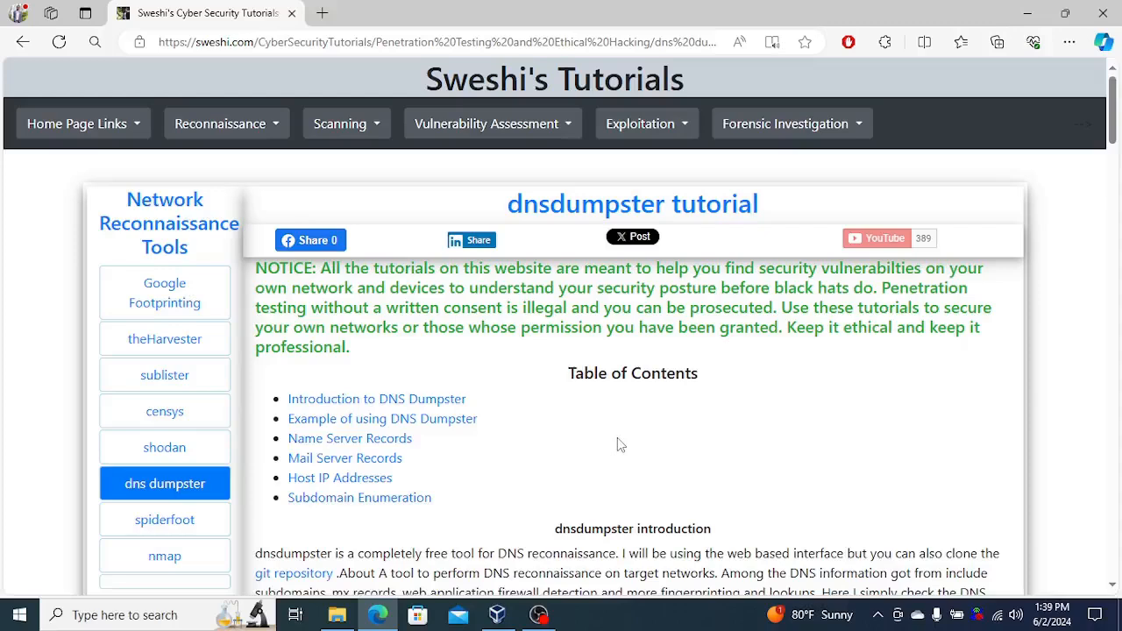
pyautogui.moveTo(454, 97)
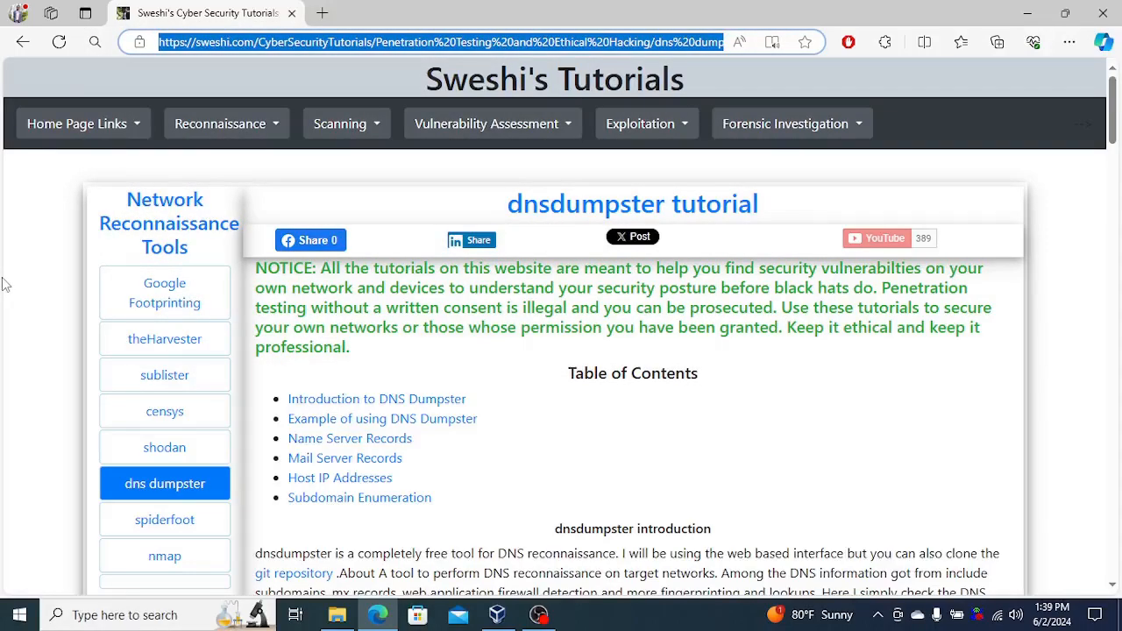
# Step: Scroll to the usage example and open dnsdumpster.com in a new tab
pyautogui.scroll(-3)
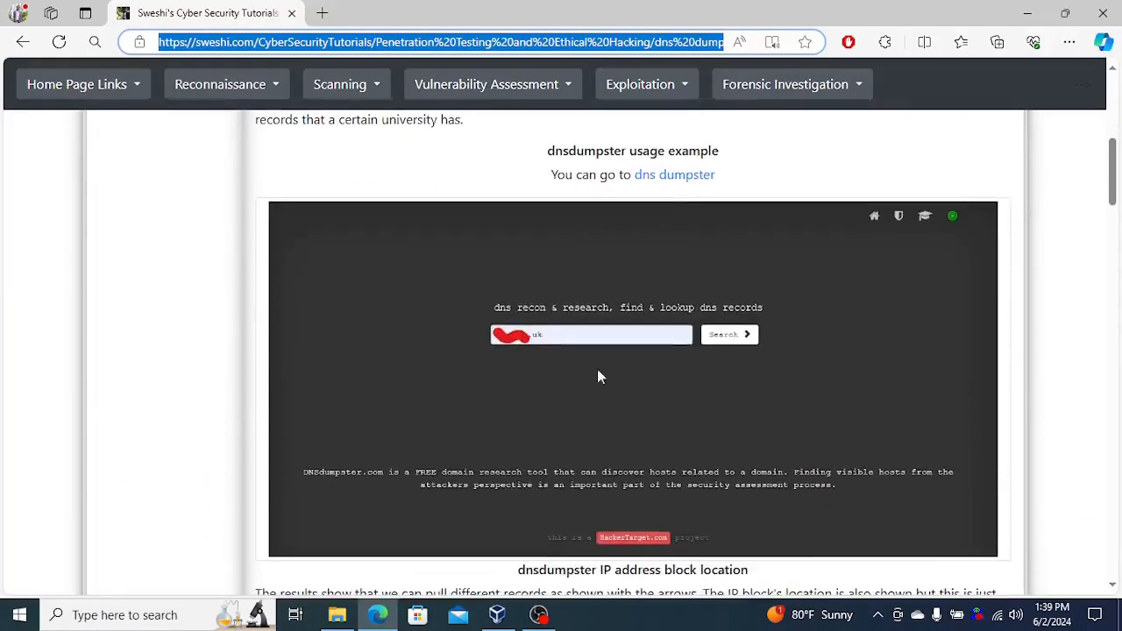
pyautogui.scroll(-3)
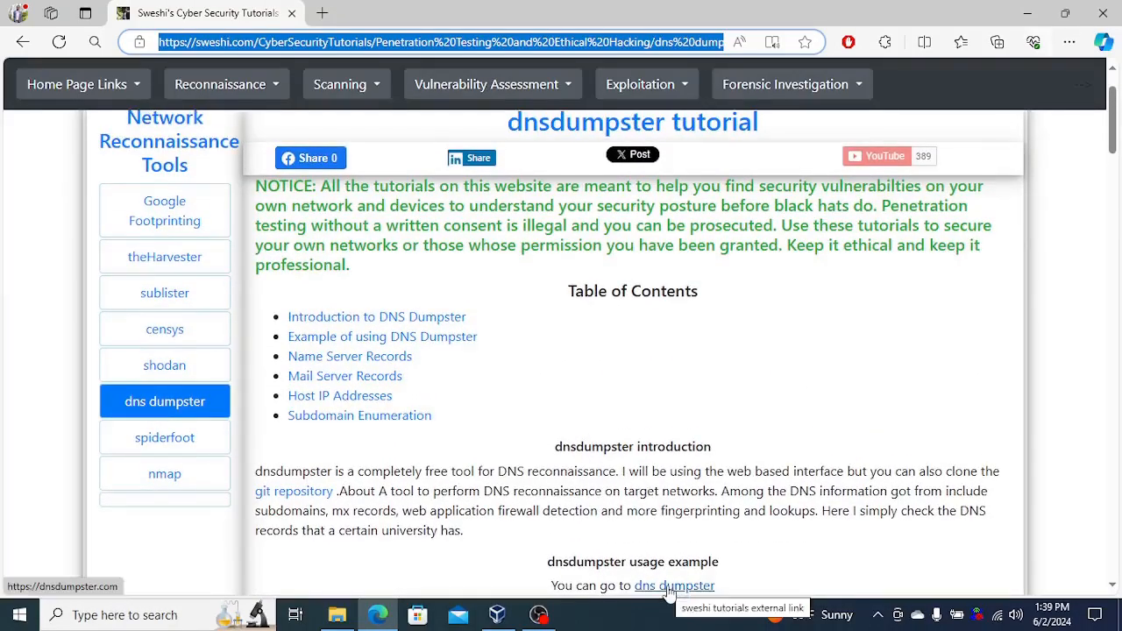
pyautogui.click(674, 586)
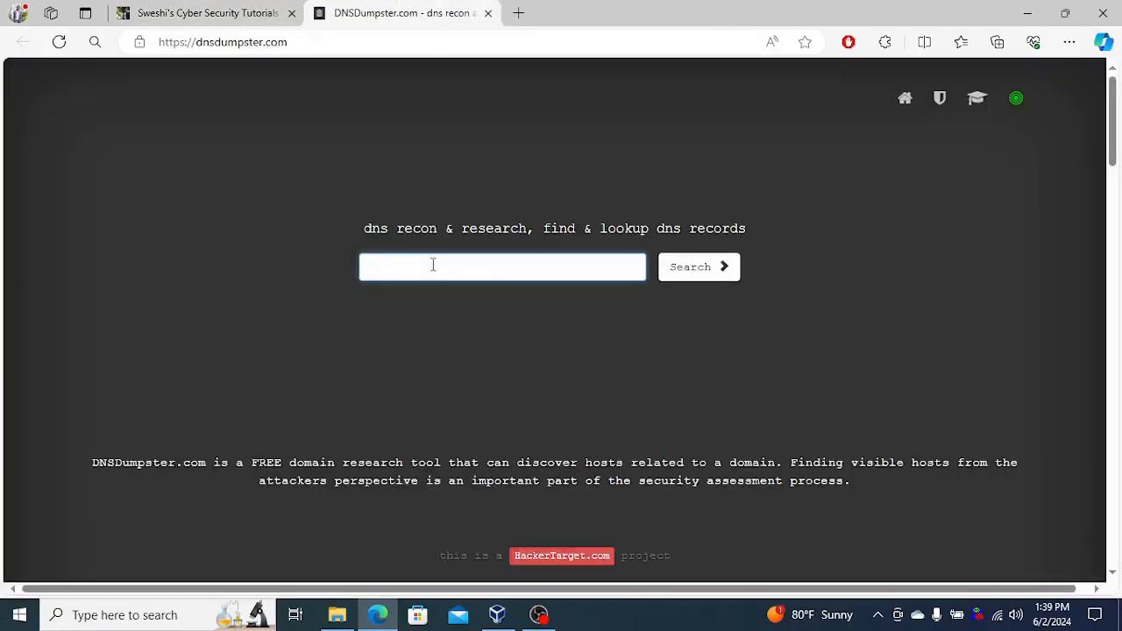
# Step: Search sweshi.com and scroll to the Hosting owners and GeoIP map charts
pyautogui.click(698, 266)
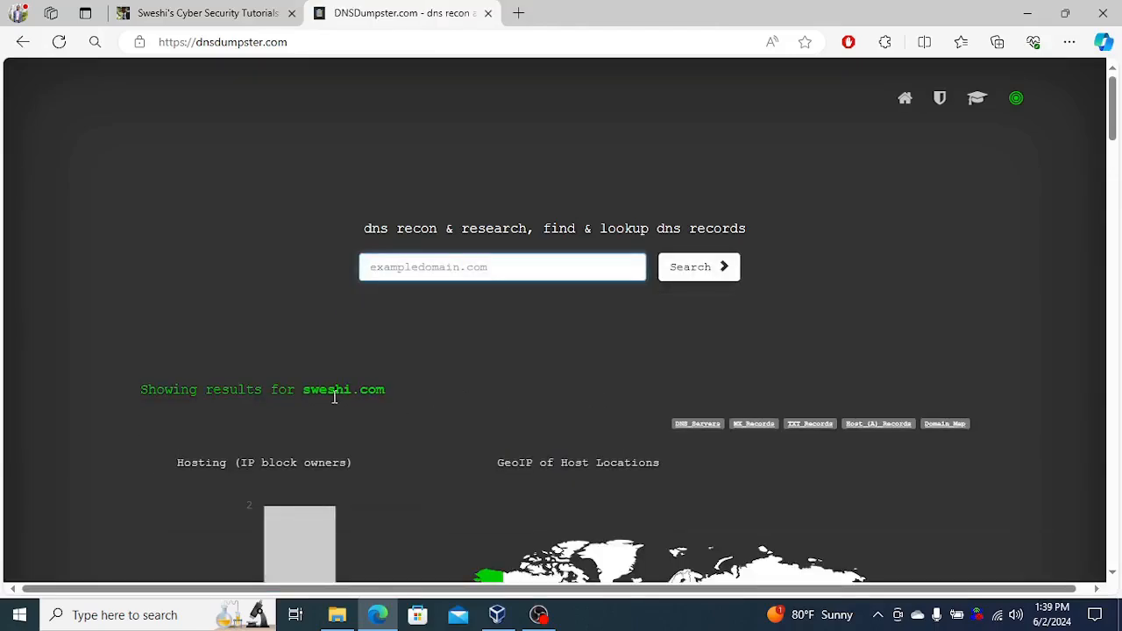
pyautogui.scroll(-3)
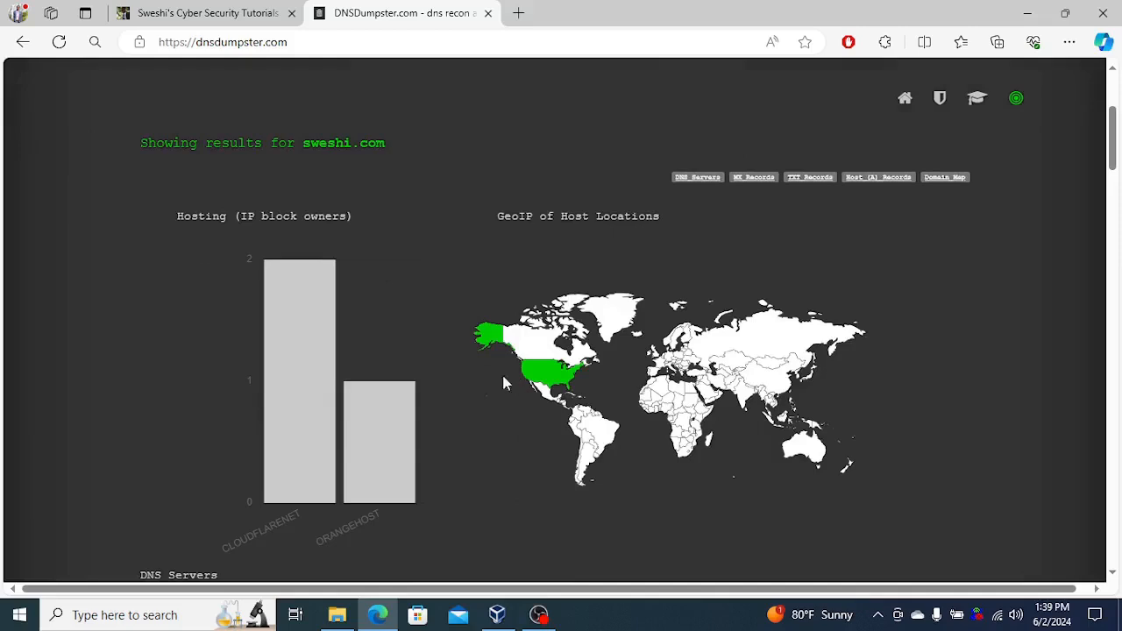
pyautogui.moveTo(270, 267)
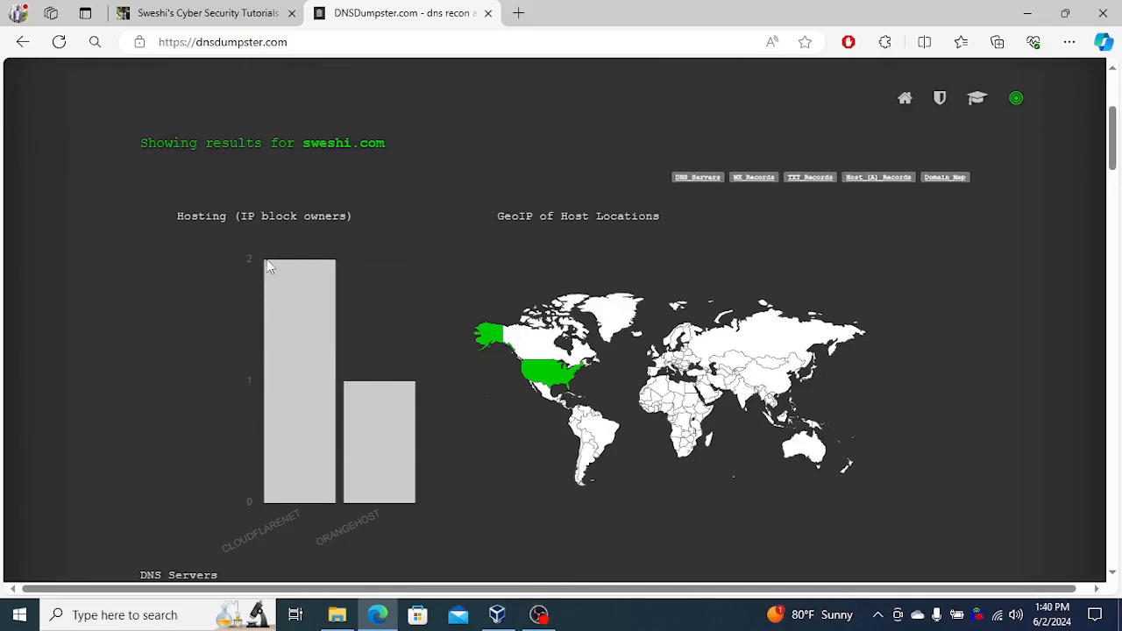
pyautogui.moveTo(331, 548)
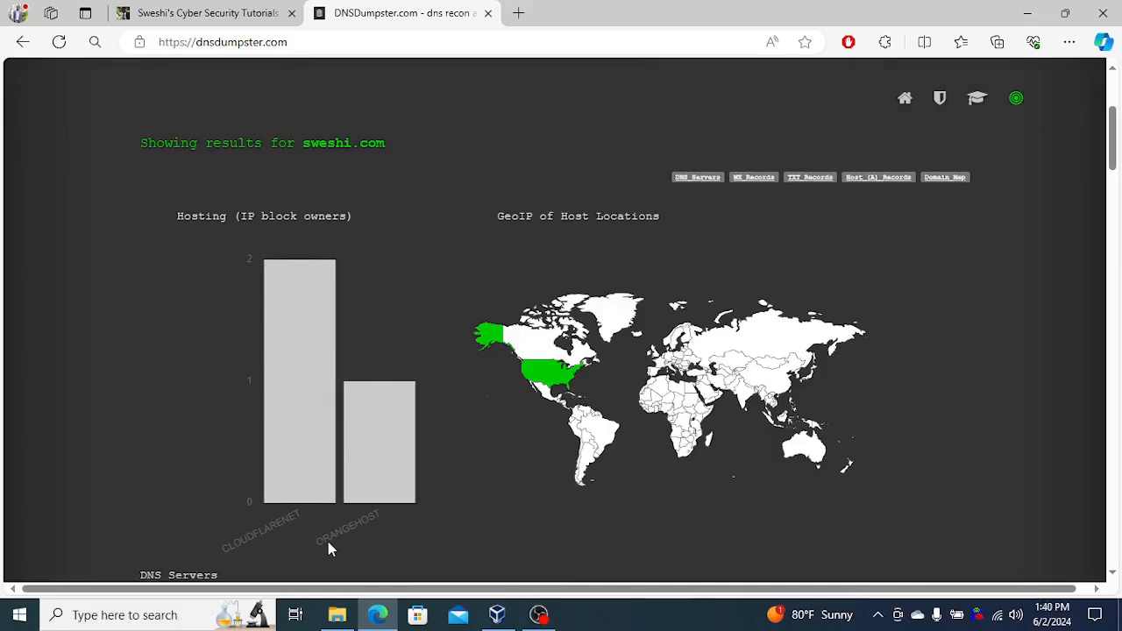
pyautogui.moveTo(342, 533)
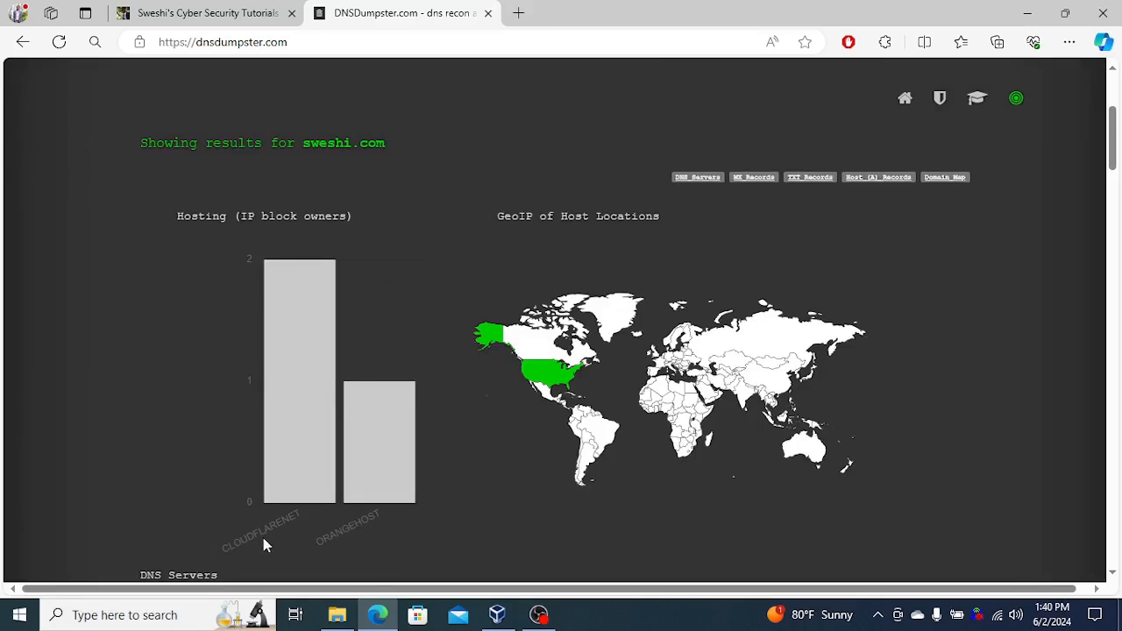
pyautogui.moveTo(265, 539)
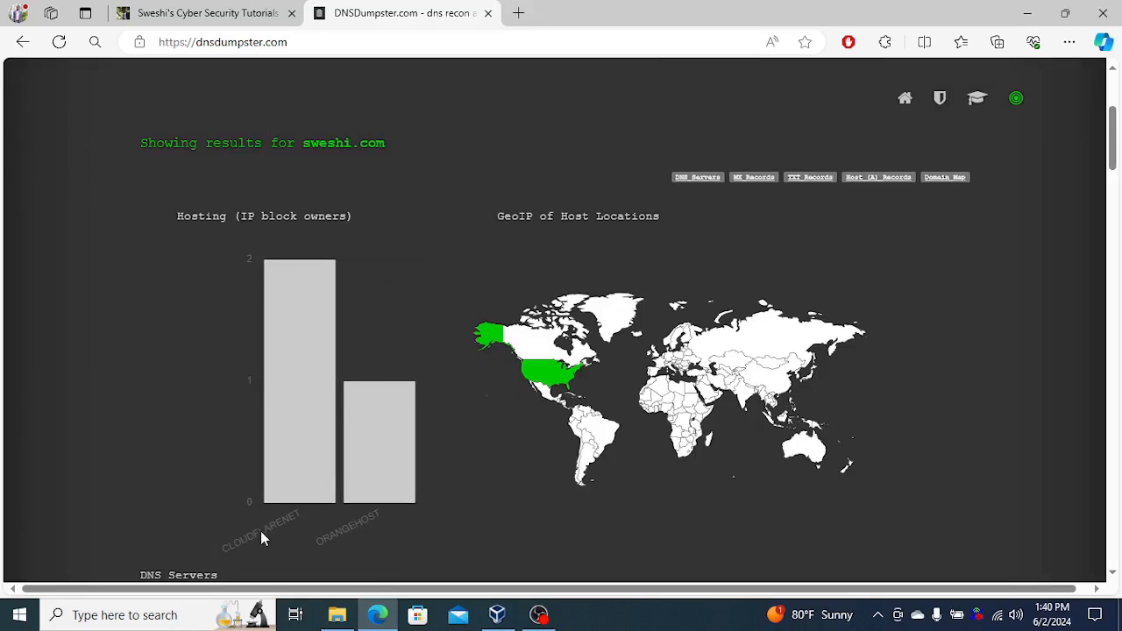
pyautogui.moveTo(272, 540)
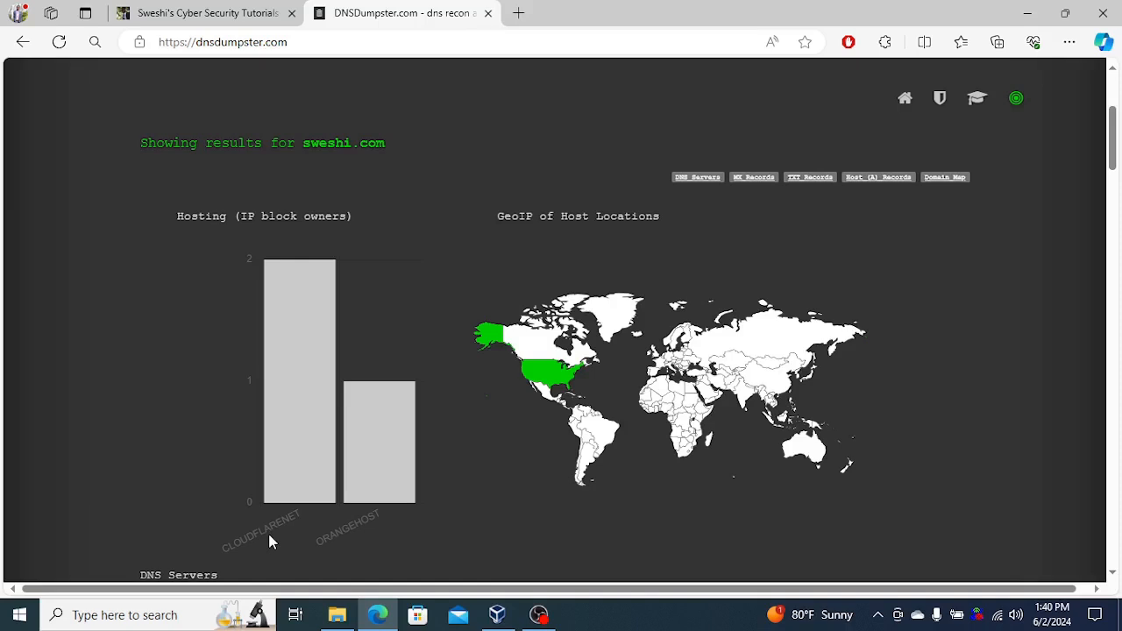
pyautogui.moveTo(377, 487)
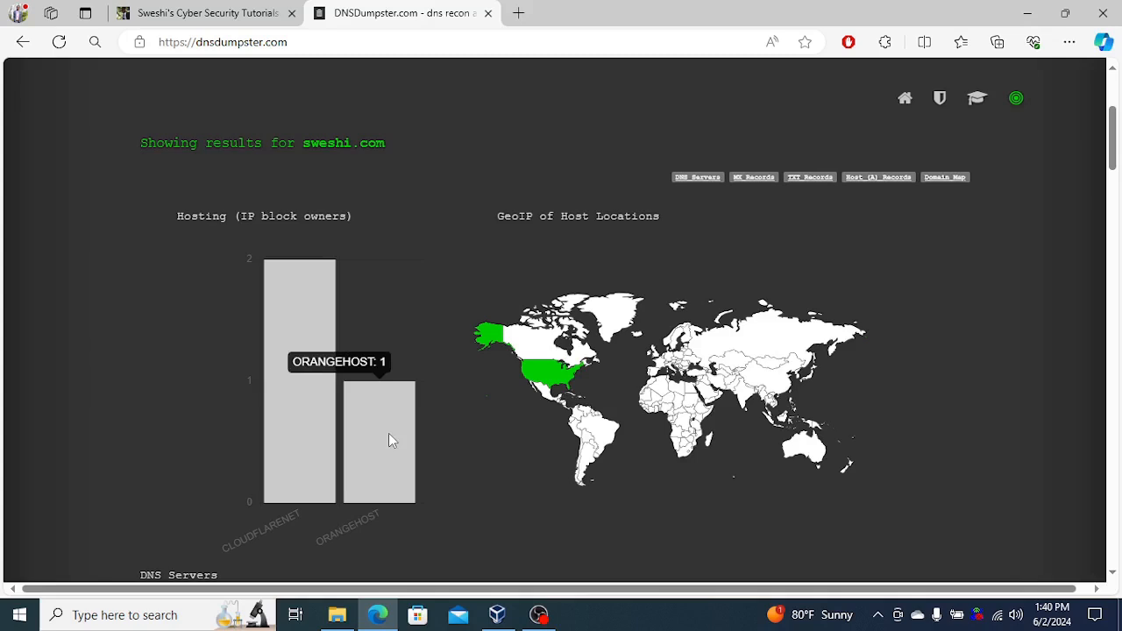
pyautogui.moveTo(550, 346)
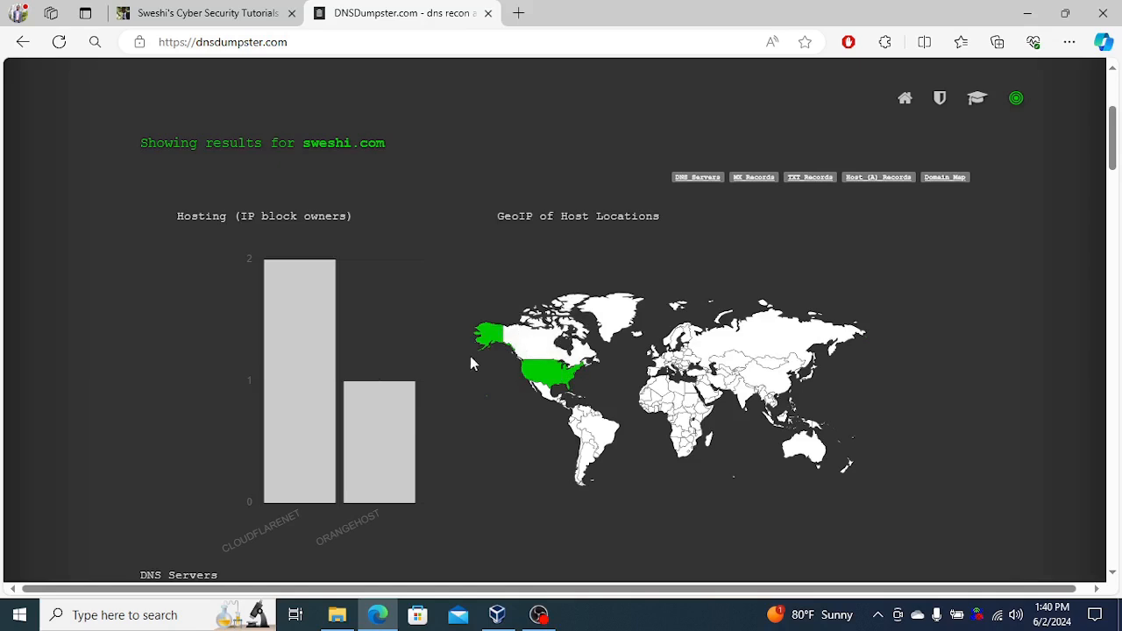
pyautogui.moveTo(513, 412)
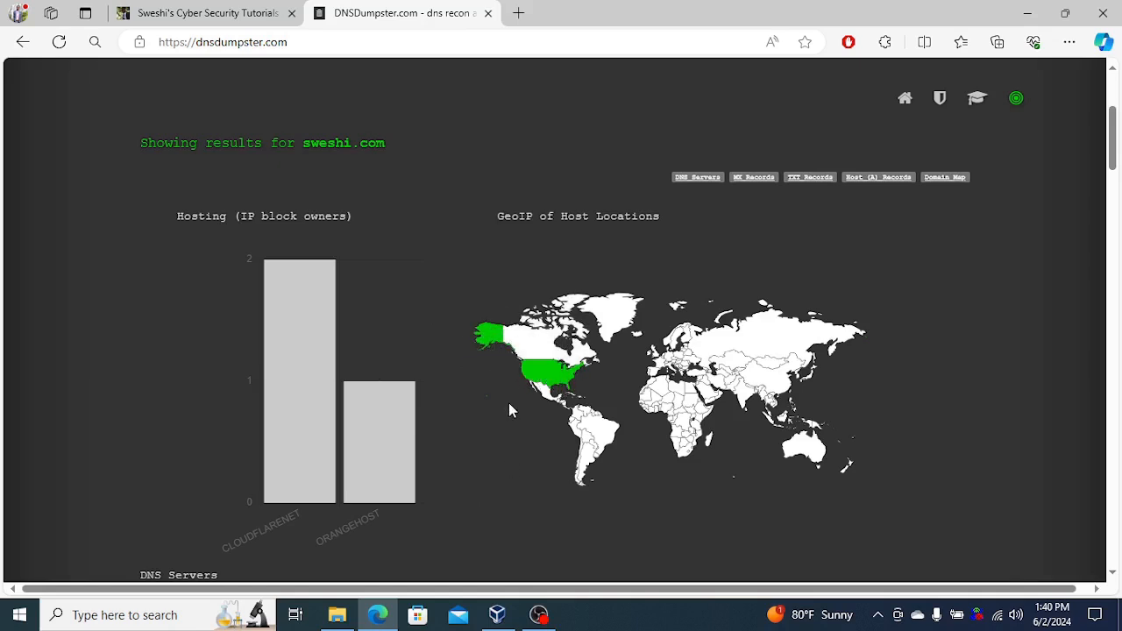
pyautogui.moveTo(480, 410)
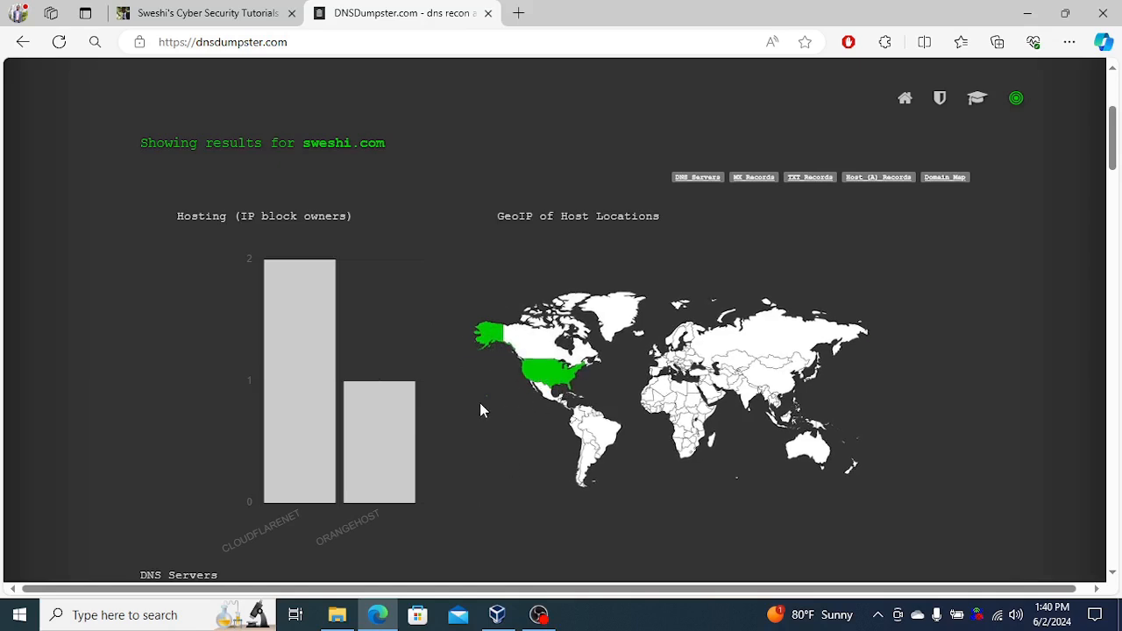
# Step: Scroll through sweshi.com's DNS, MX and TXT tables, selecting the first DNS server's IP
pyautogui.scroll(-3)
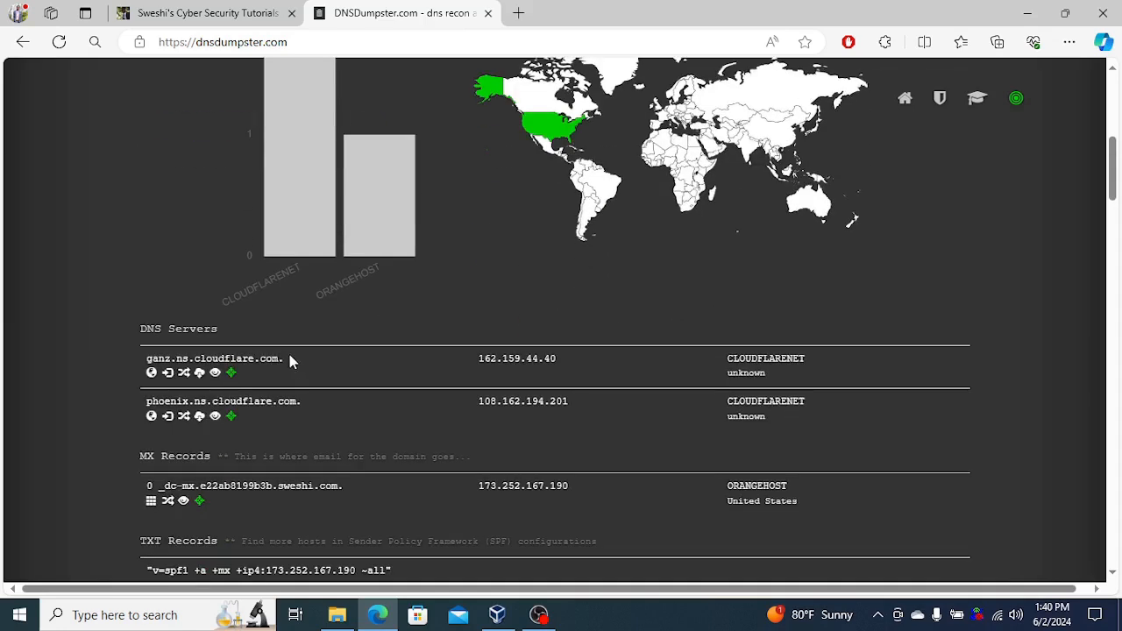
pyautogui.doubleClick(175, 327)
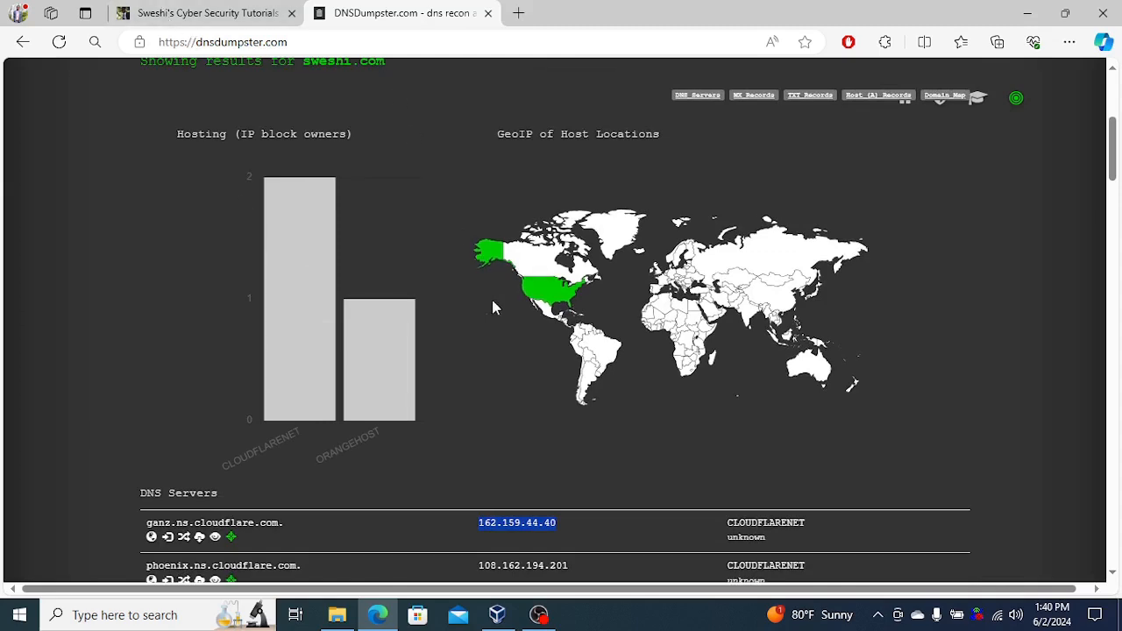
pyautogui.scroll(-3)
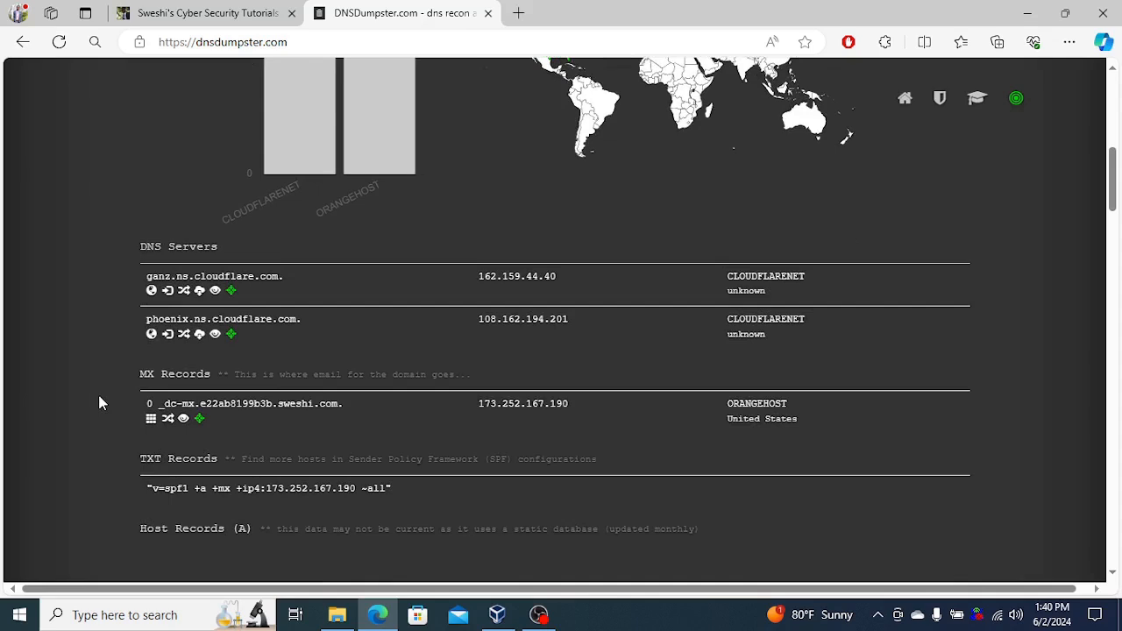
pyautogui.moveTo(137, 383)
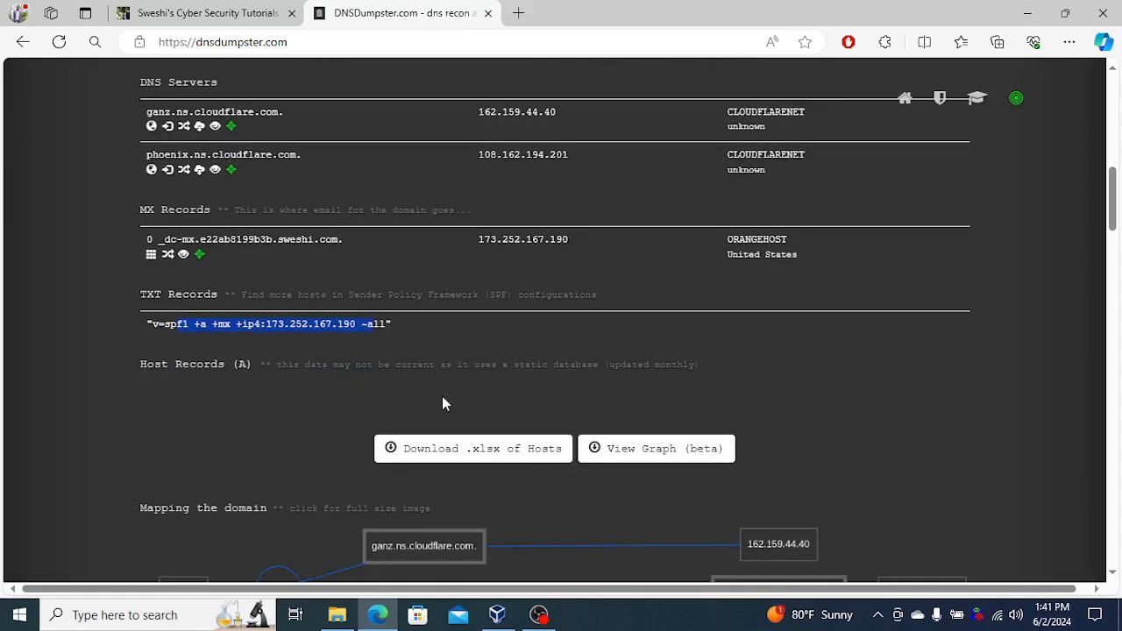
pyautogui.scroll(-3)
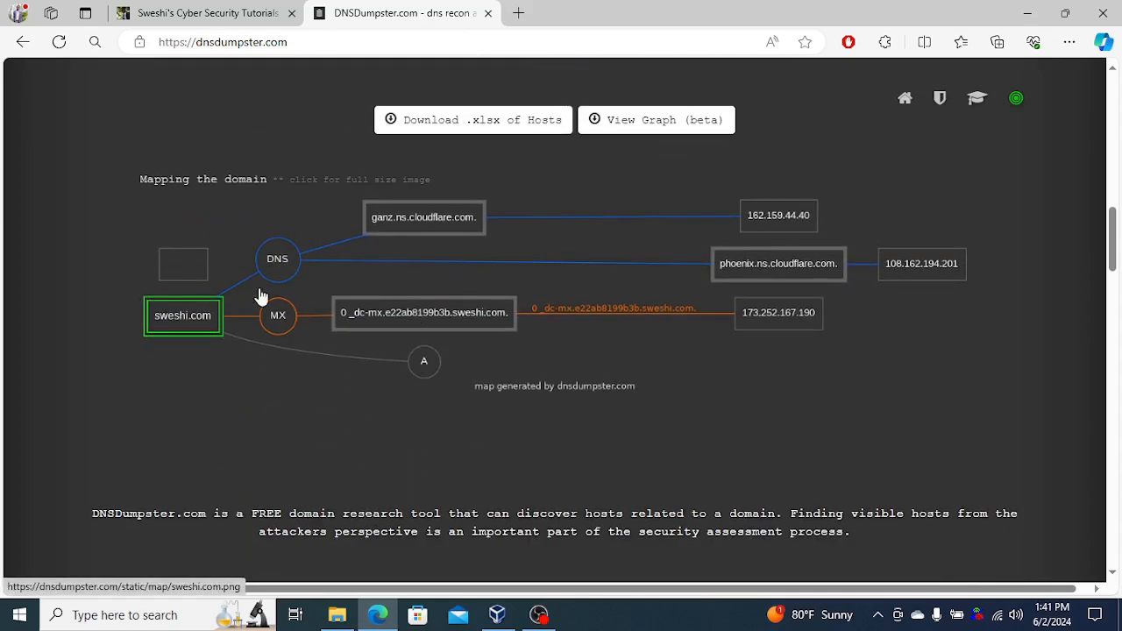
pyautogui.moveTo(763, 193)
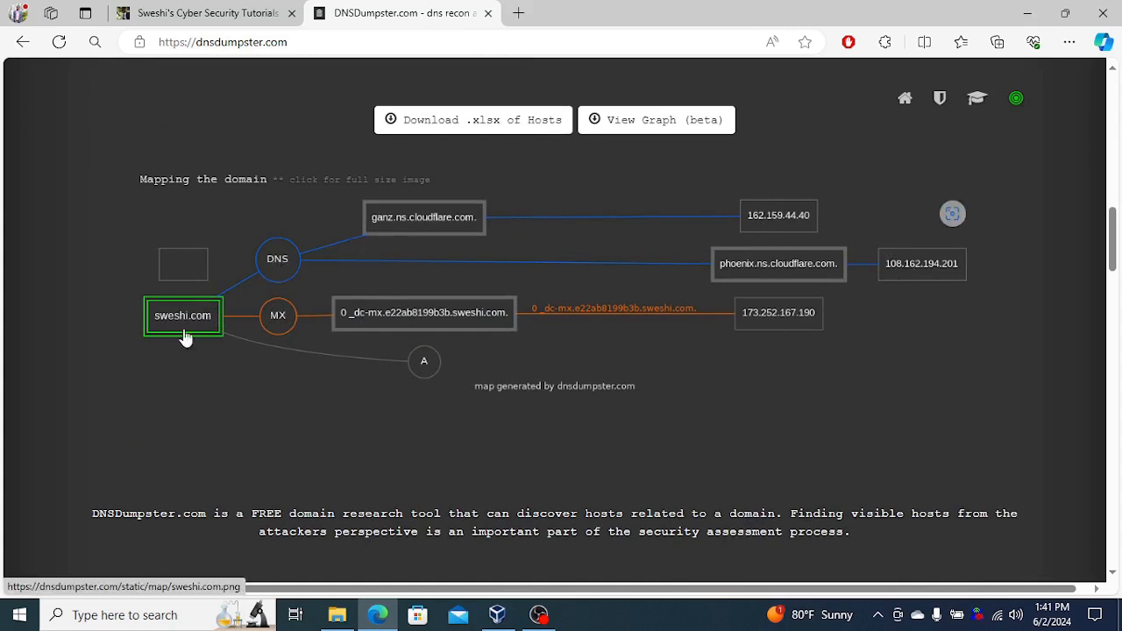
pyautogui.moveTo(275, 425)
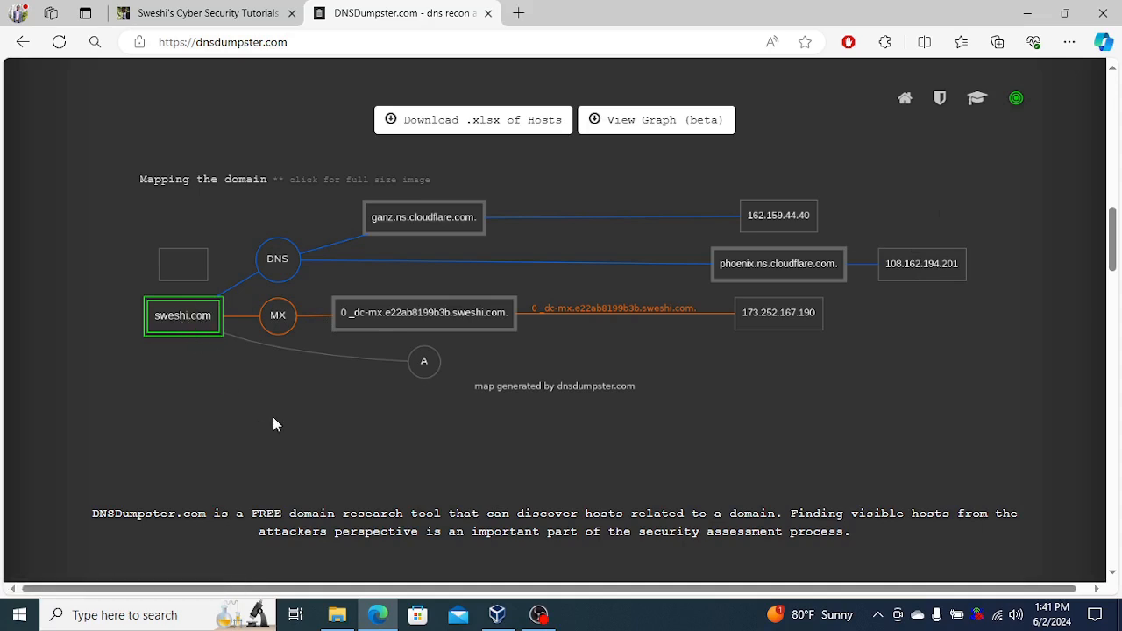
pyautogui.moveTo(378, 307)
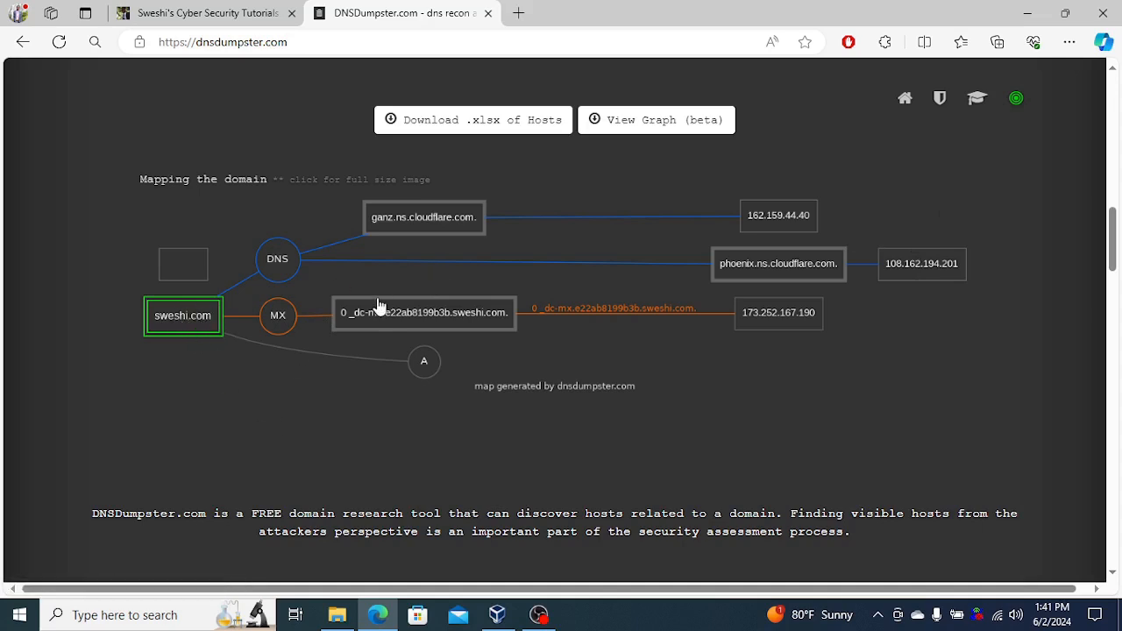
pyautogui.scroll(-3)
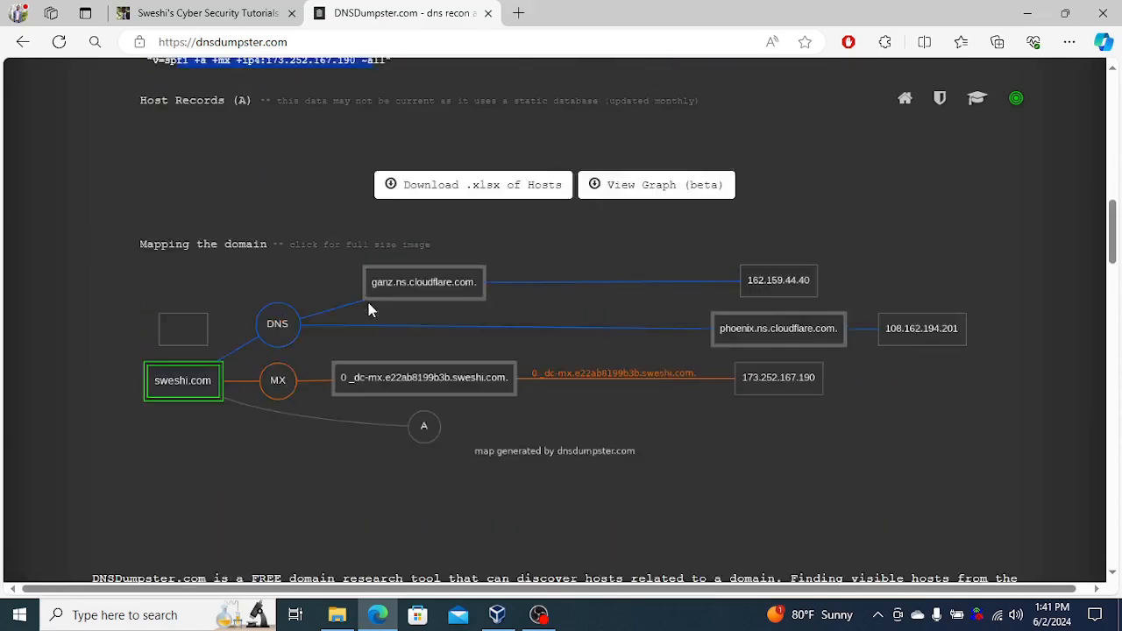
pyautogui.scroll(3)
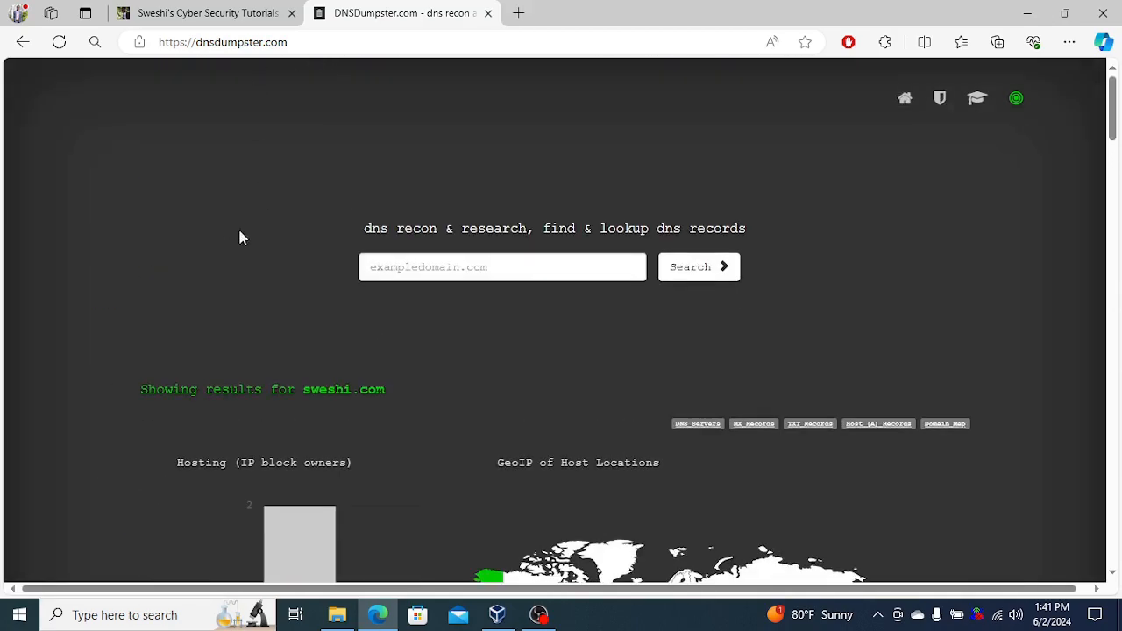
pyautogui.scroll(-3)
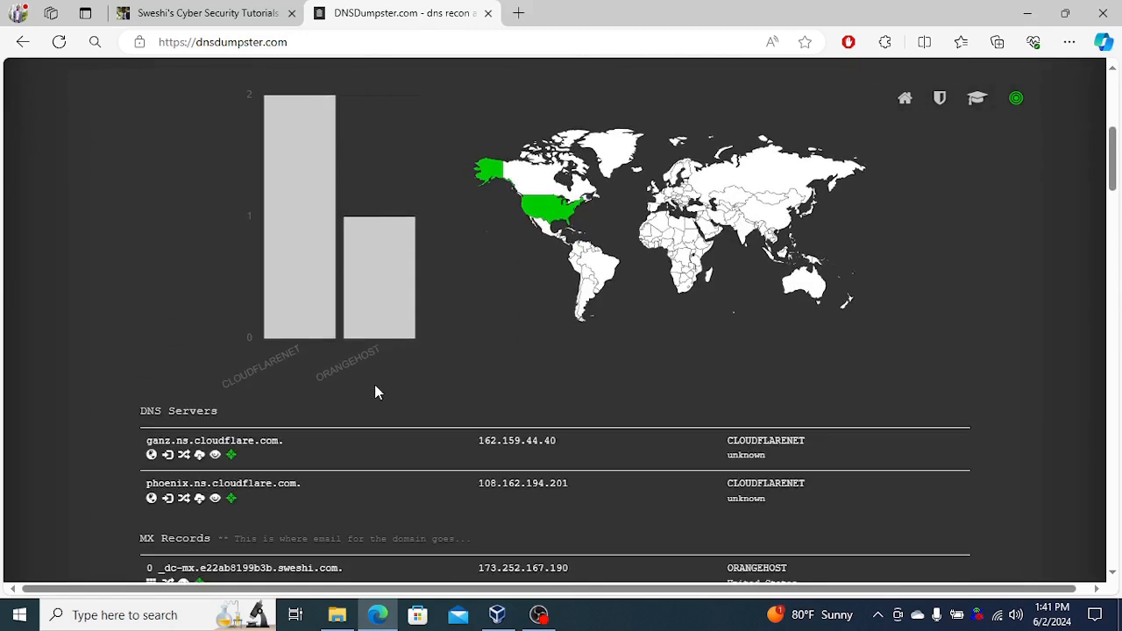
pyautogui.moveTo(184, 367)
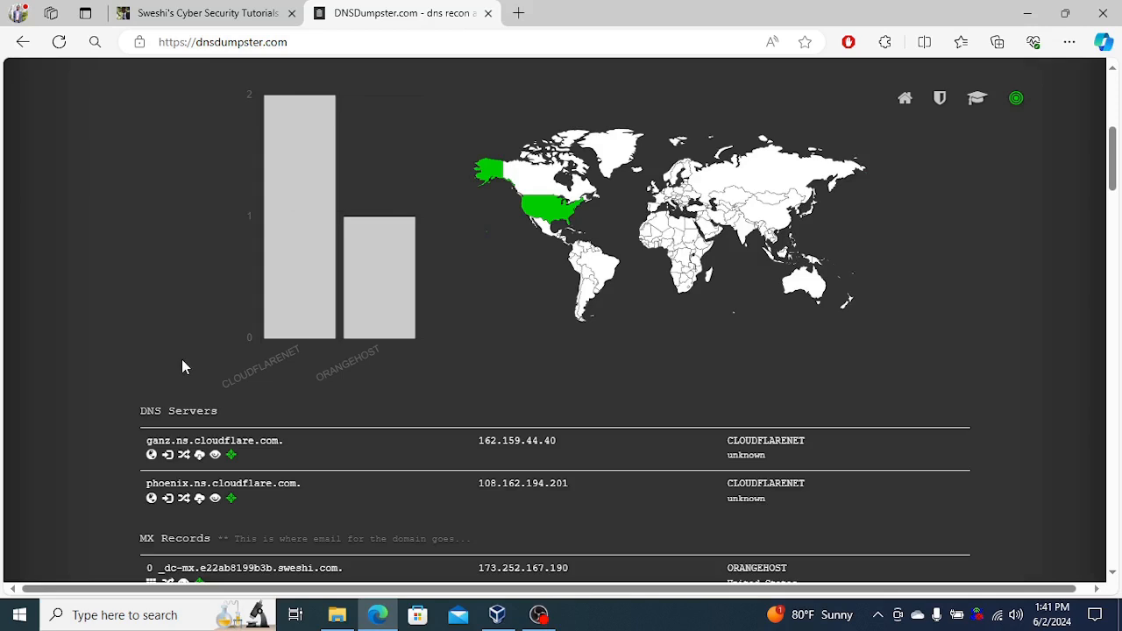
pyautogui.scroll(-3)
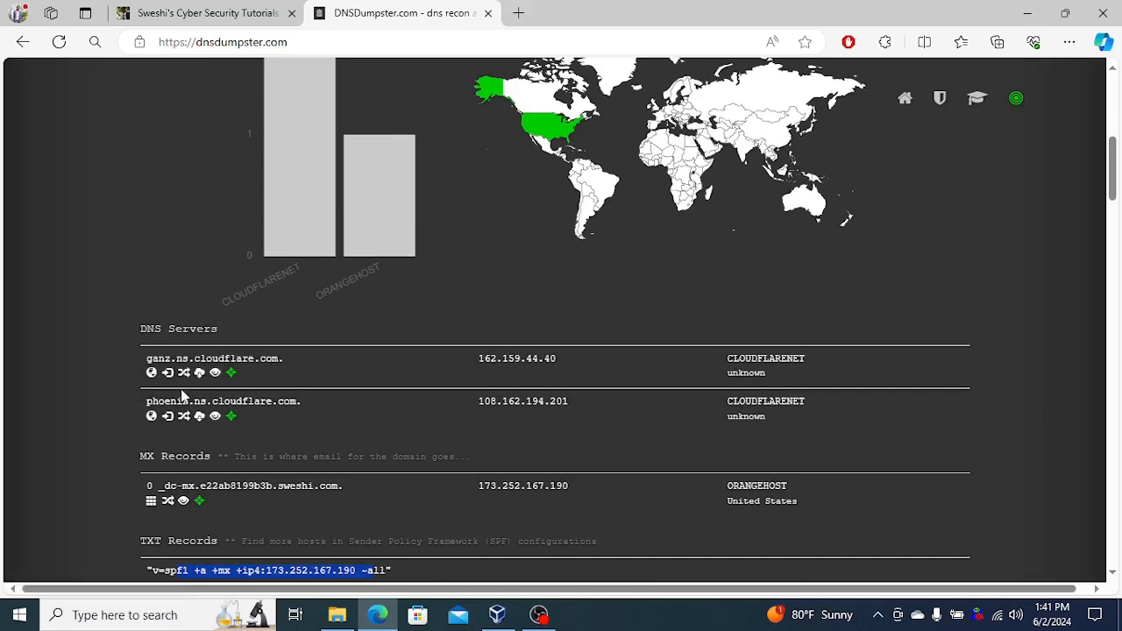
pyautogui.scroll(-3)
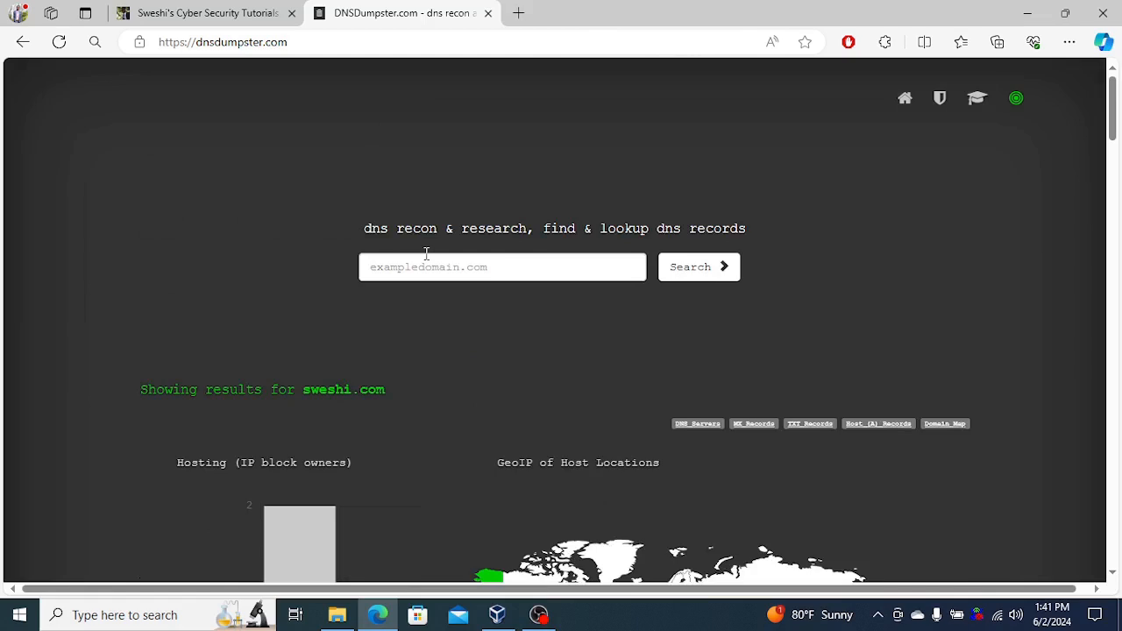
# Step: Look up google.com, open ns2's trace-path lookup in a new tab, then close it
pyautogui.write('google.com')
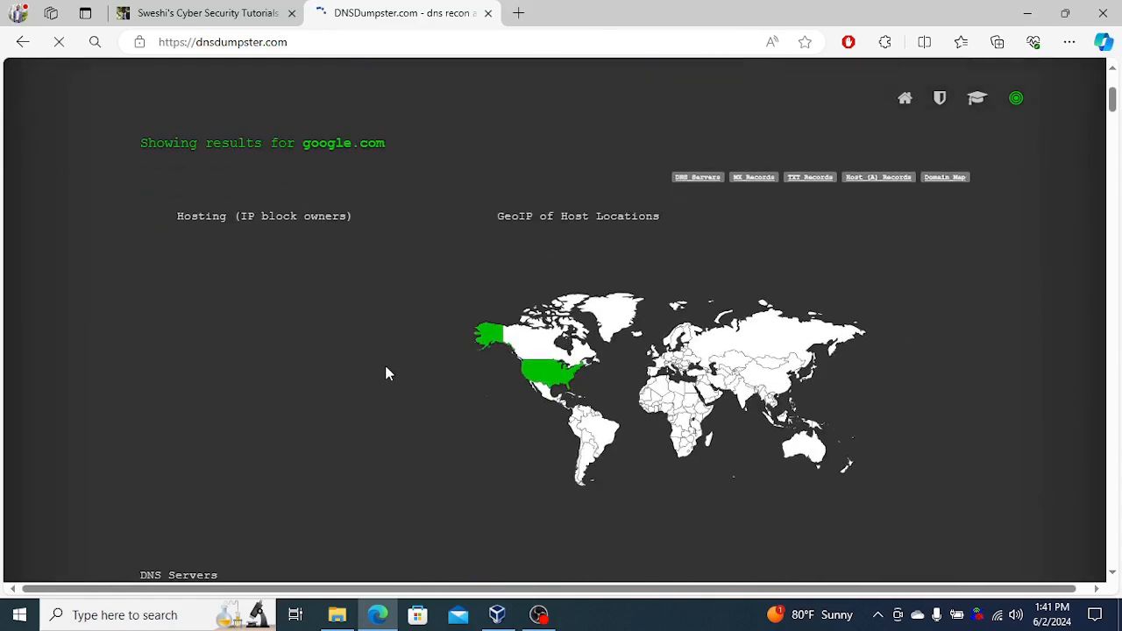
pyautogui.scroll(-3)
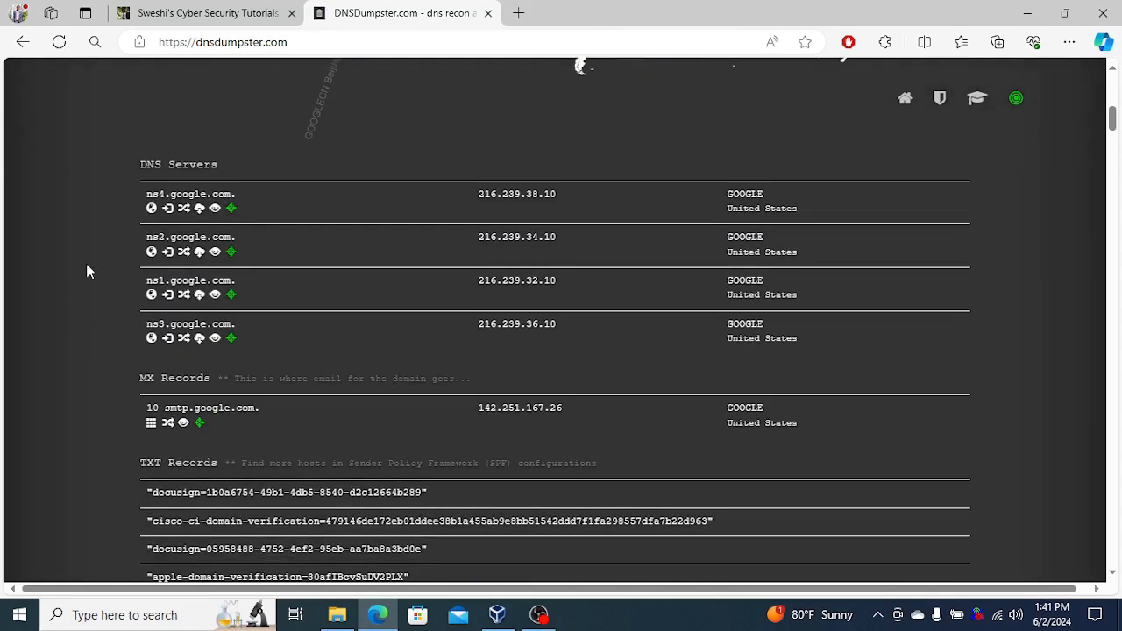
pyautogui.moveTo(40, 352)
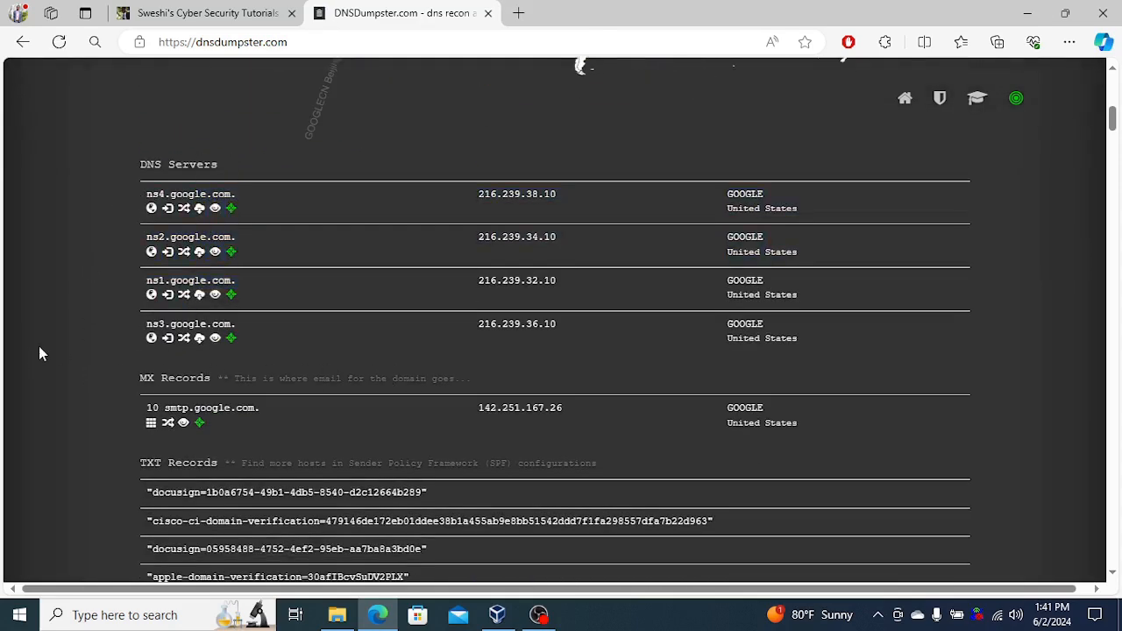
pyautogui.moveTo(151, 338)
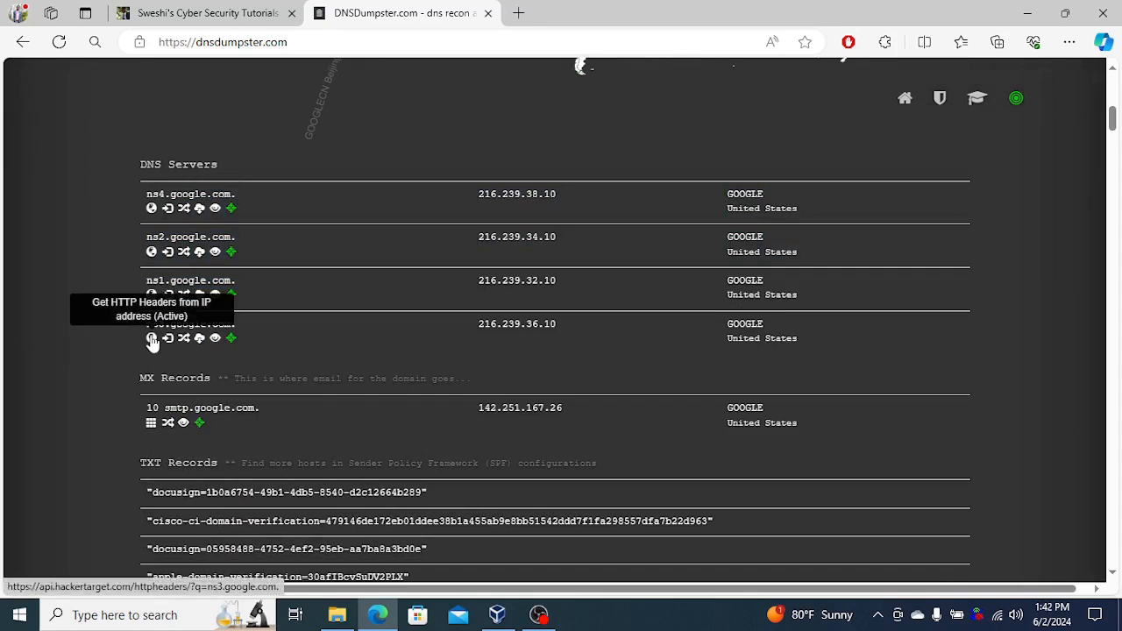
pyautogui.moveTo(159, 279)
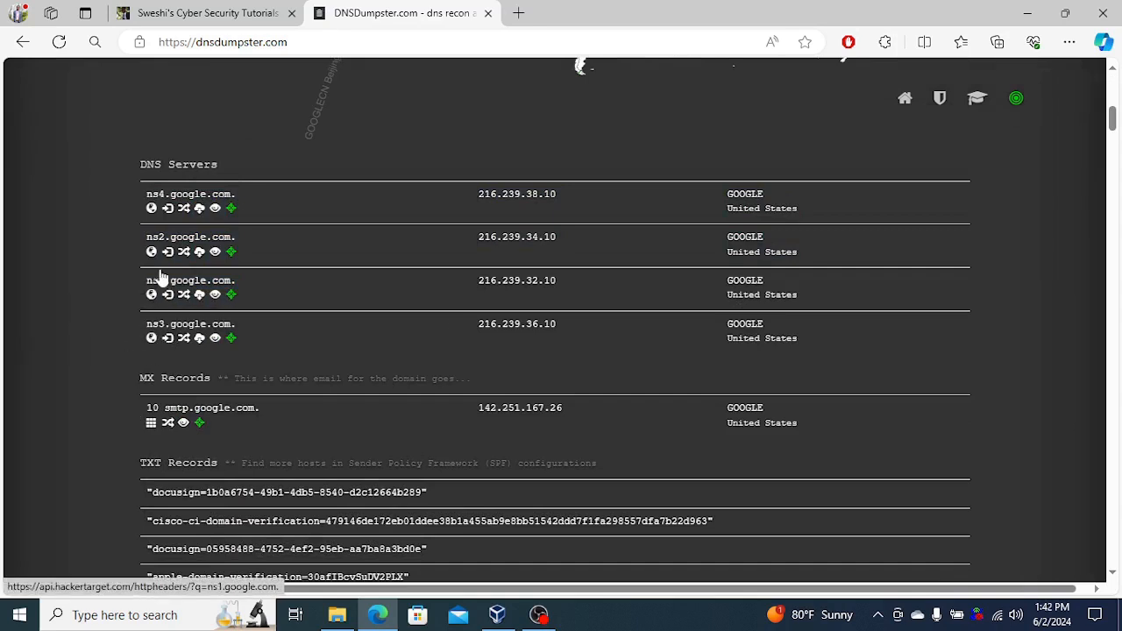
pyautogui.moveTo(151, 252)
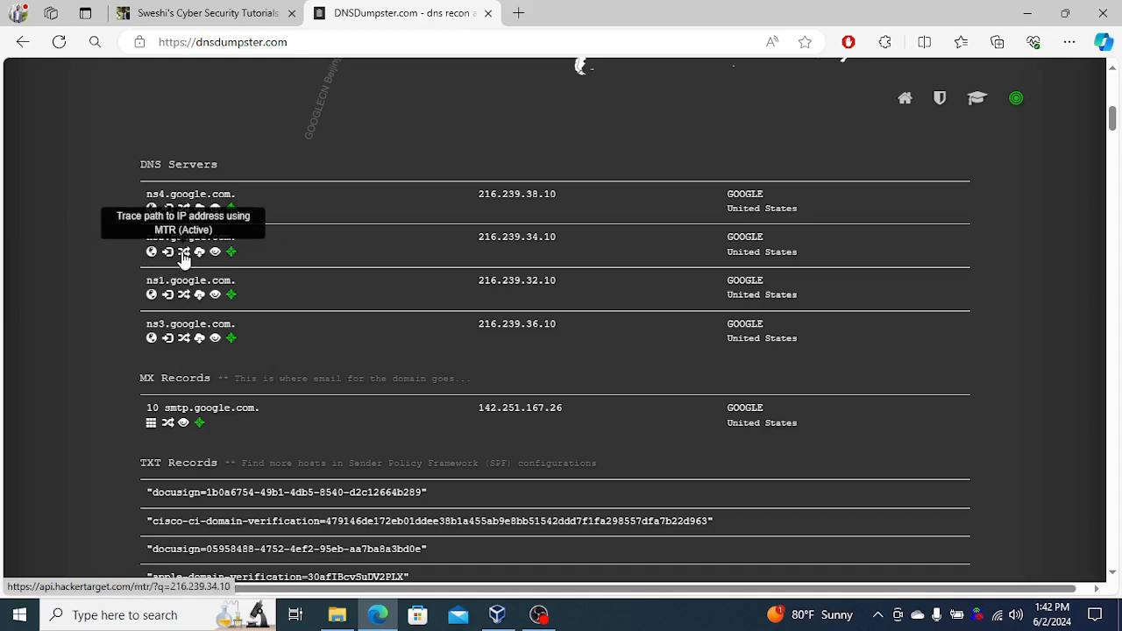
pyautogui.rightClick(184, 255)
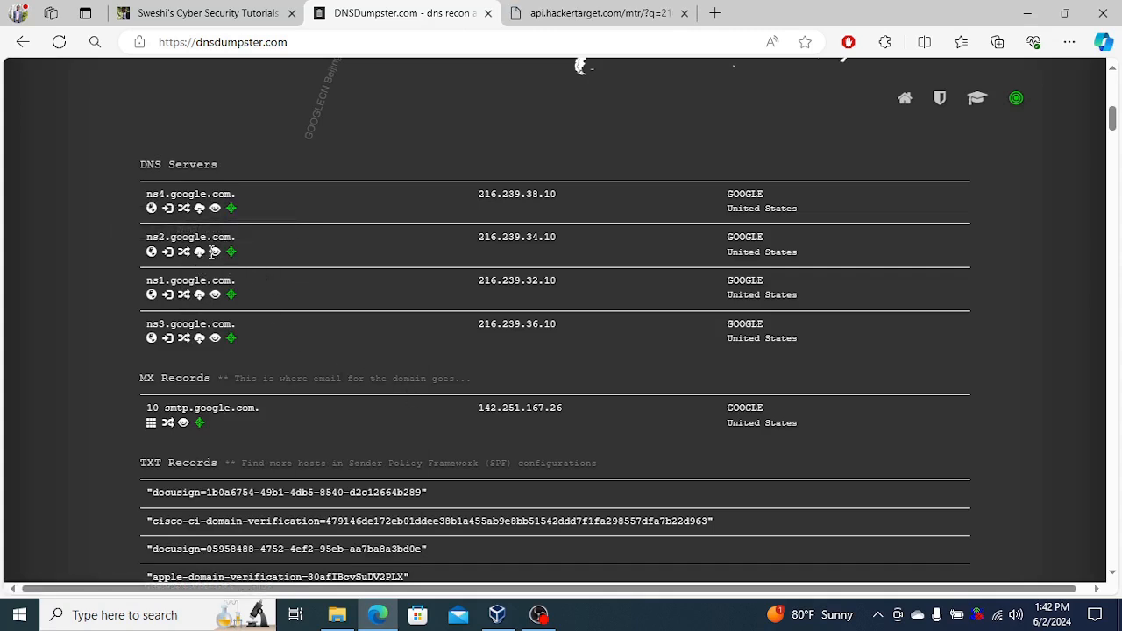
pyautogui.rightClick(214, 251)
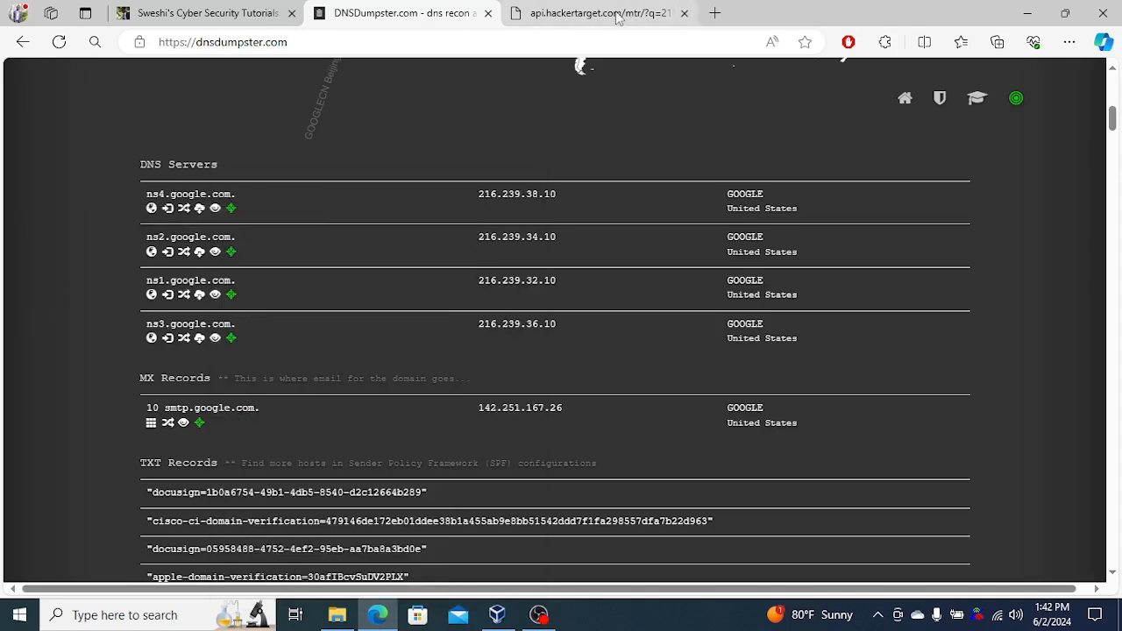
pyautogui.click(683, 12)
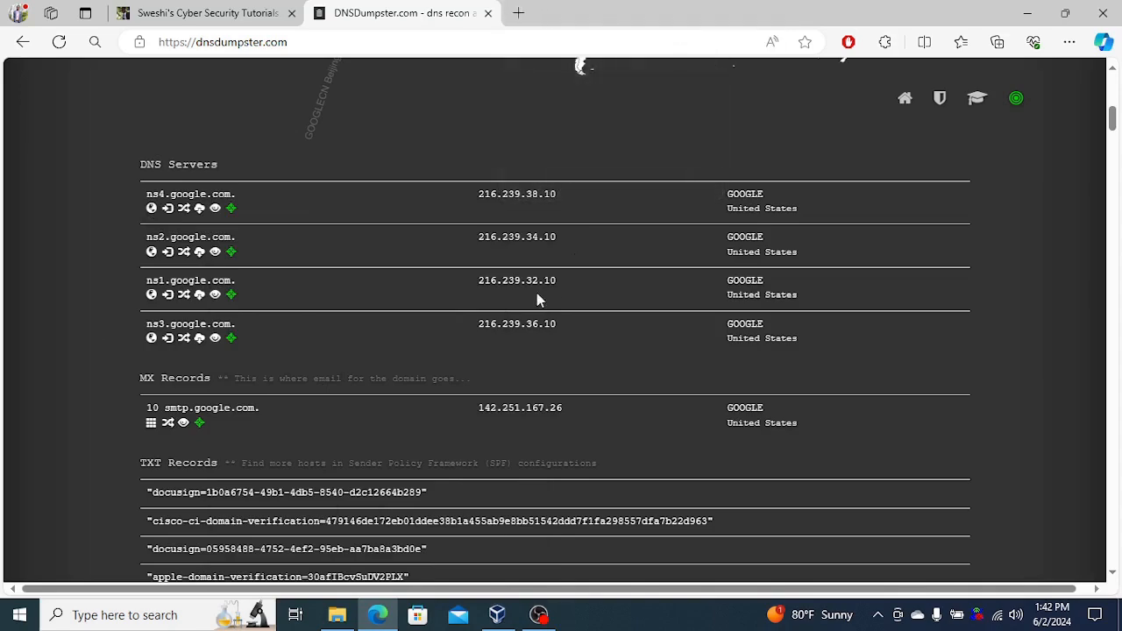
pyautogui.scroll(-3)
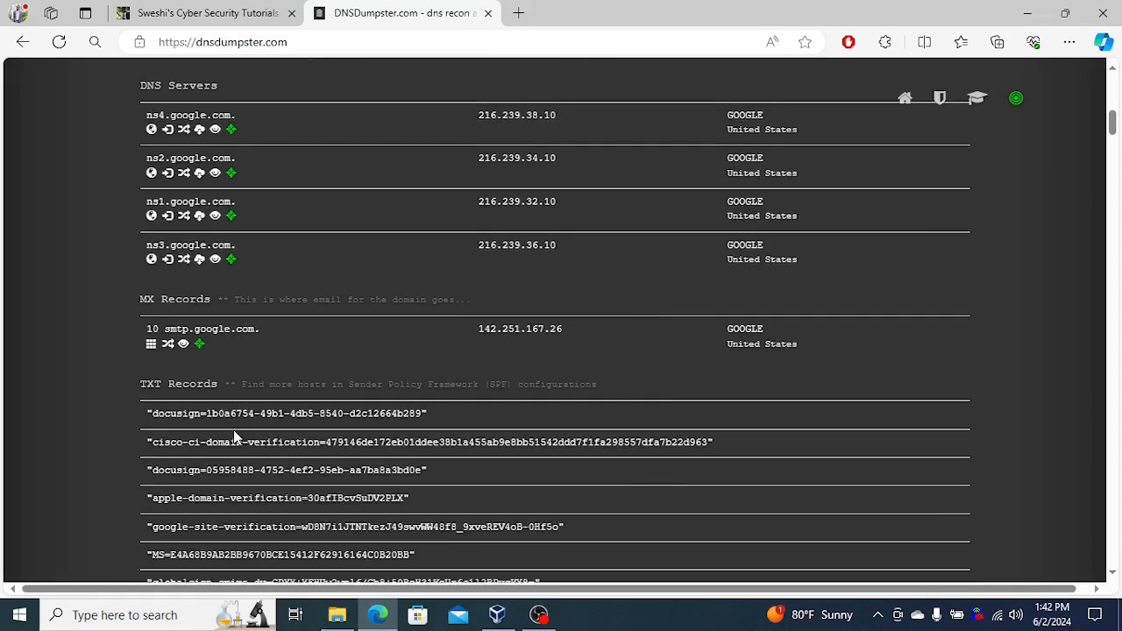
pyautogui.scroll(-3)
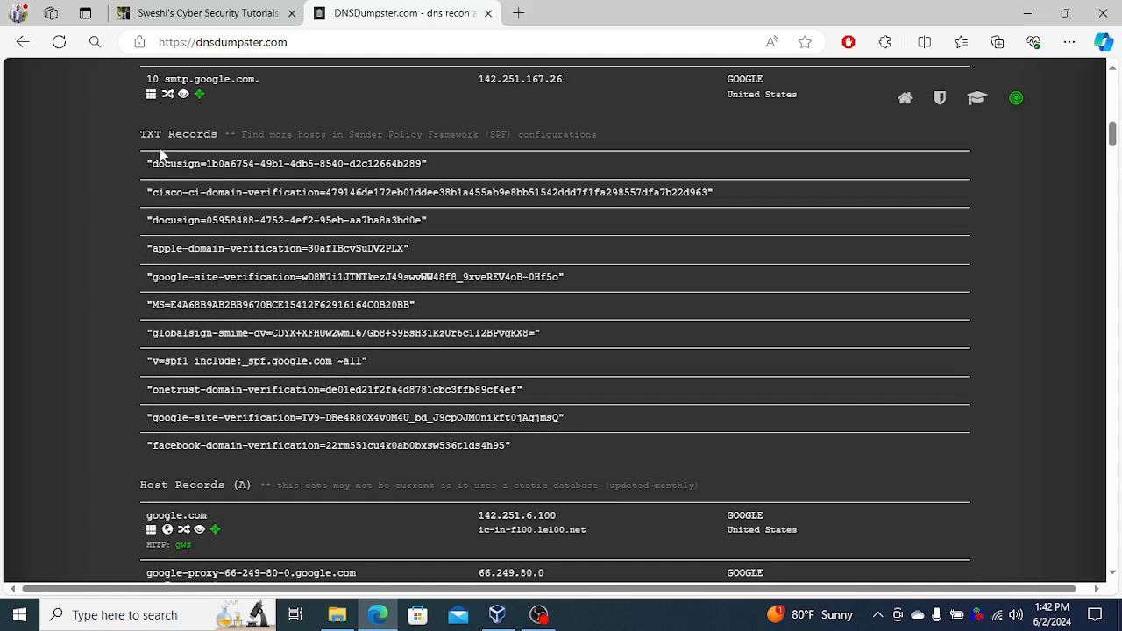
pyautogui.scroll(-3)
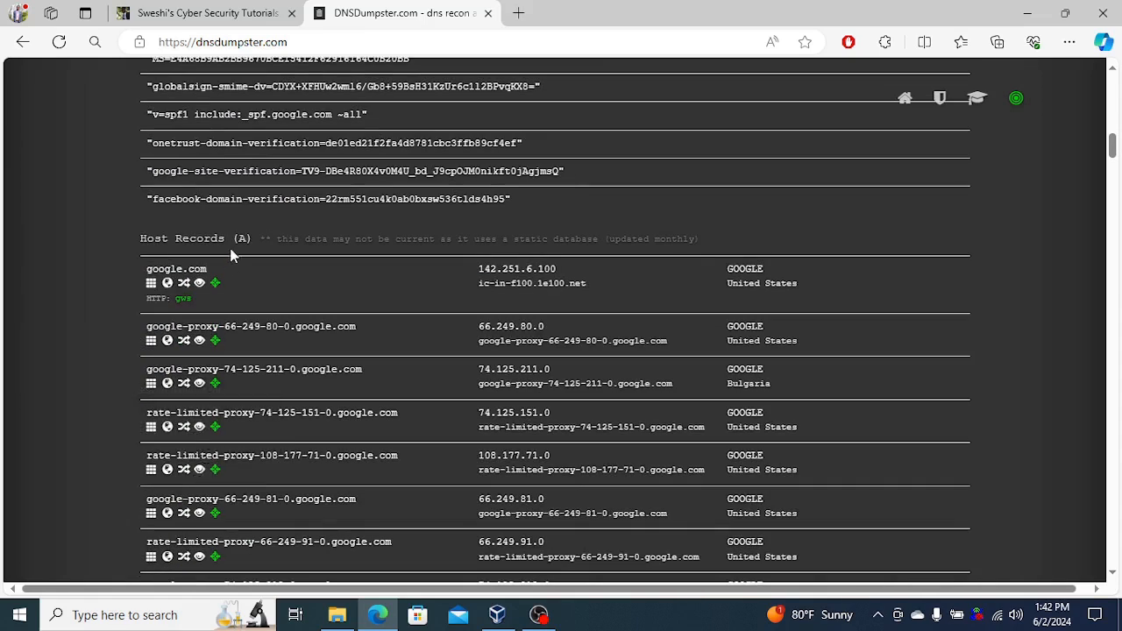
pyautogui.doubleClick(182, 238)
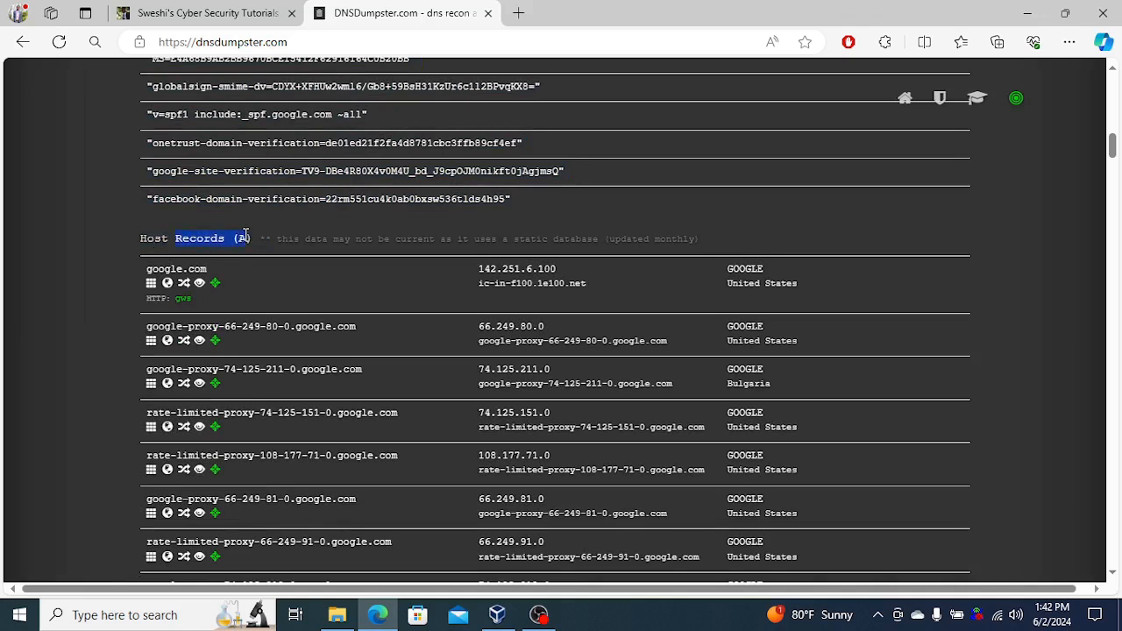
pyautogui.click(245, 238)
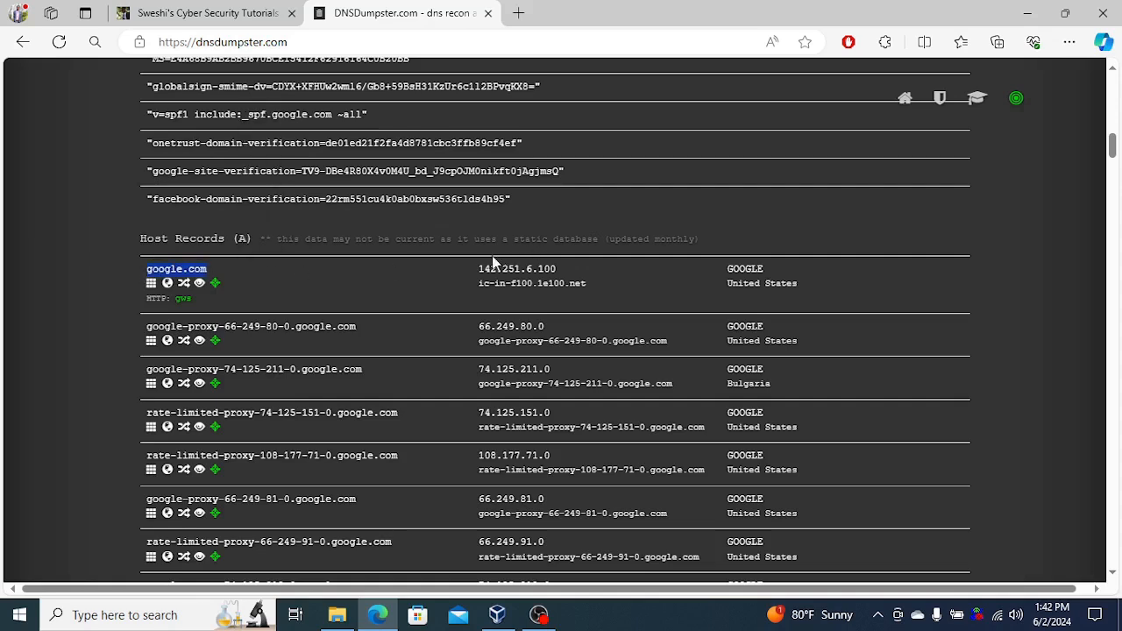
pyautogui.scroll(-3)
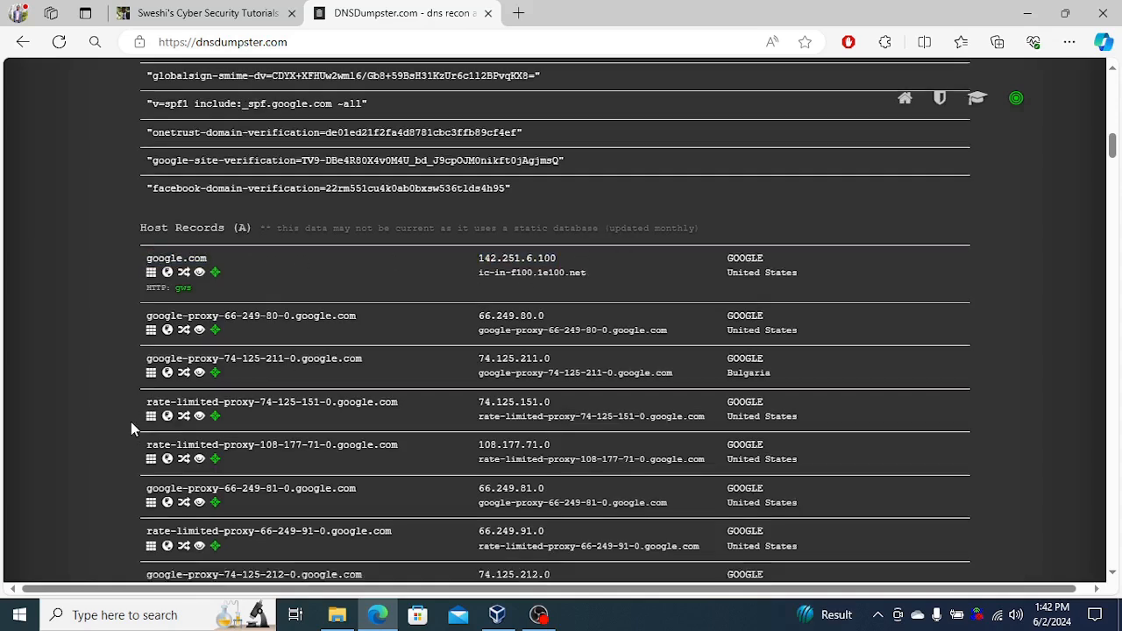
pyautogui.scroll(-3)
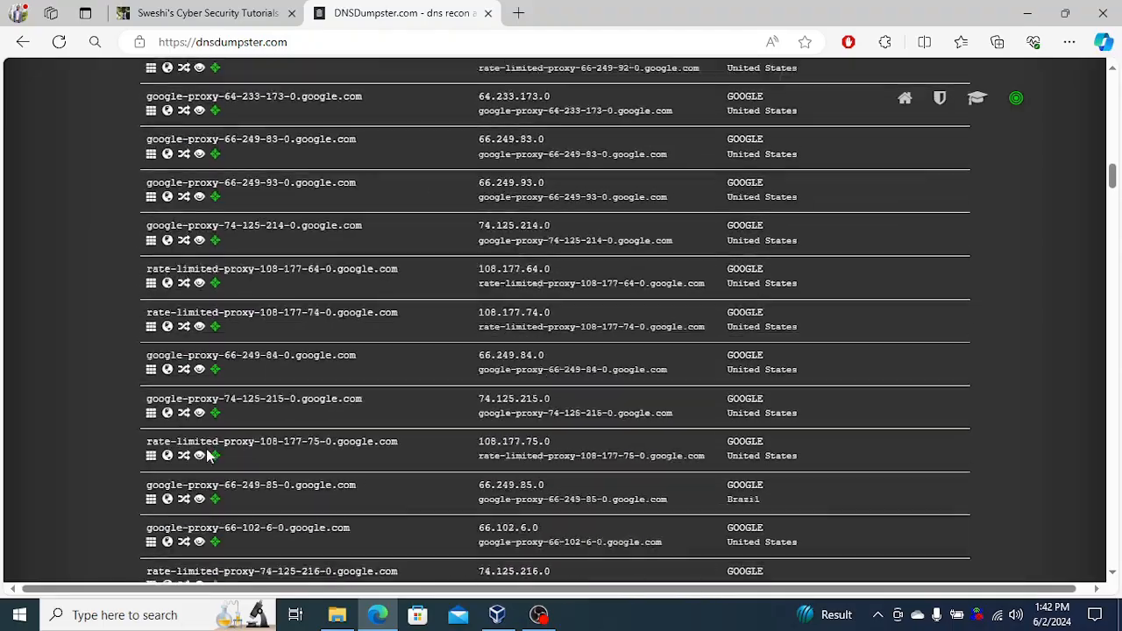
pyautogui.scroll(-3)
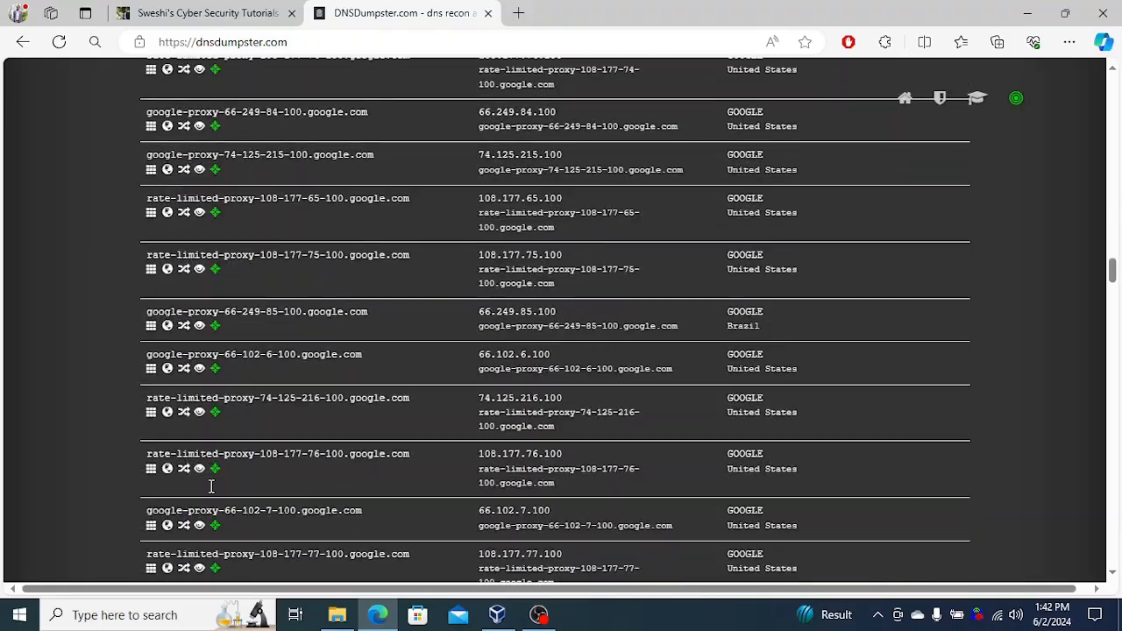
pyautogui.scroll(-3)
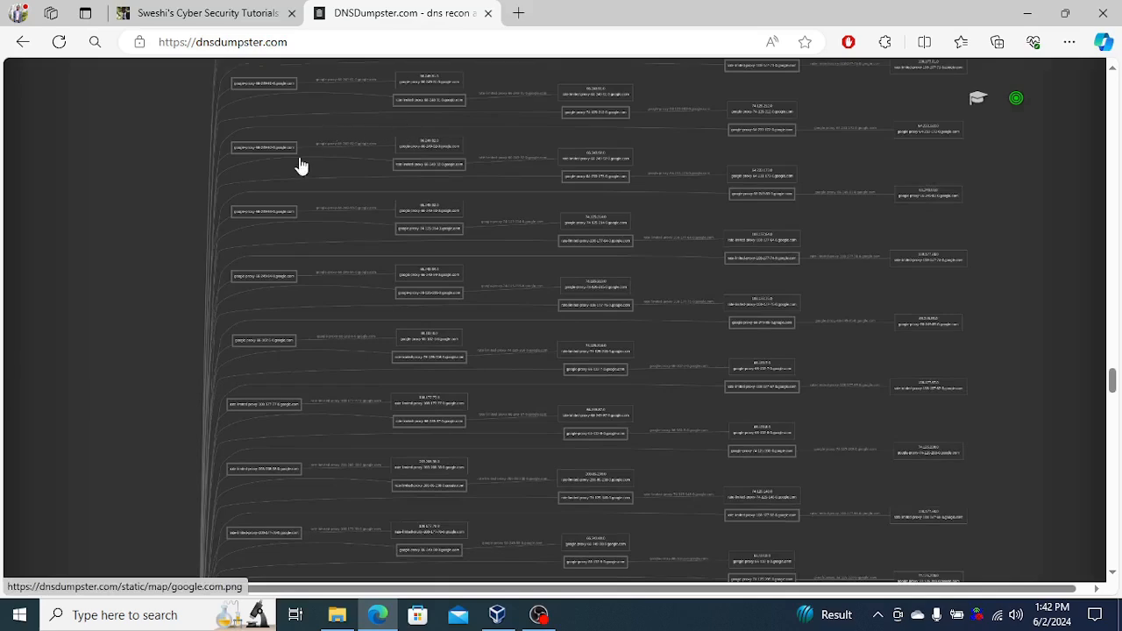
pyautogui.moveTo(695, 384)
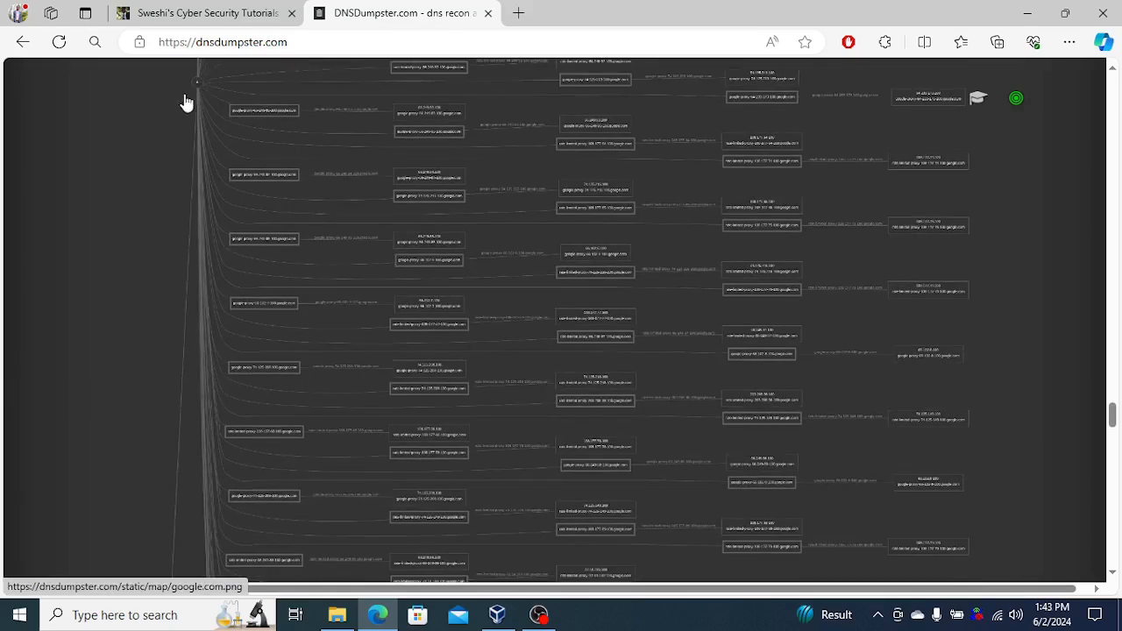
# Step: View the full-size google.com.png domain map, then close its tab
pyautogui.scroll(-3)
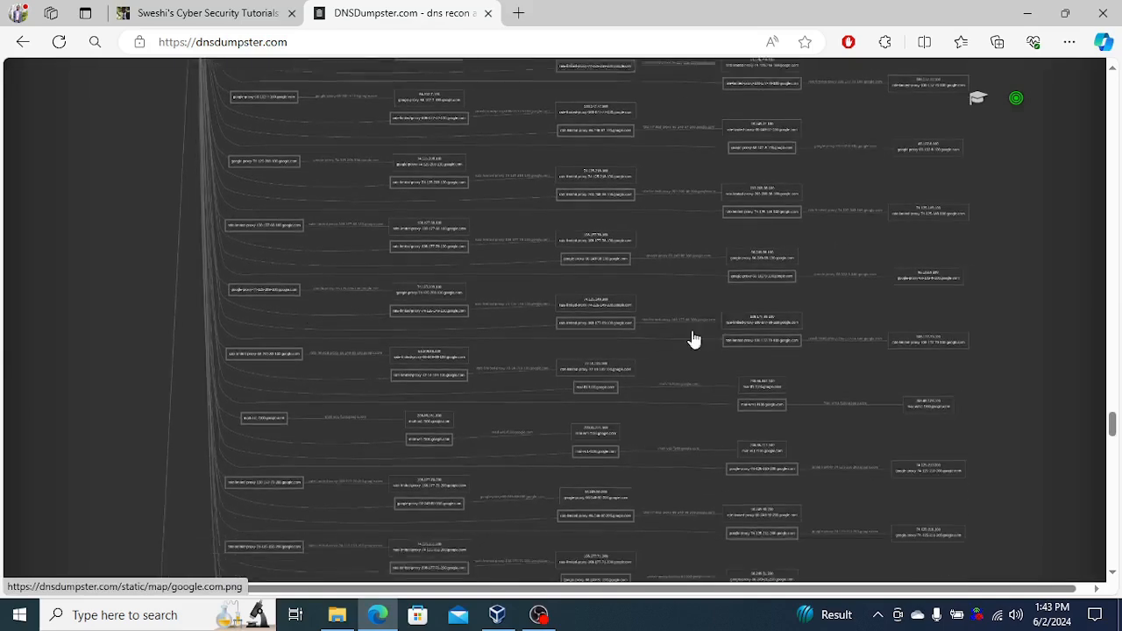
pyautogui.scroll(-3)
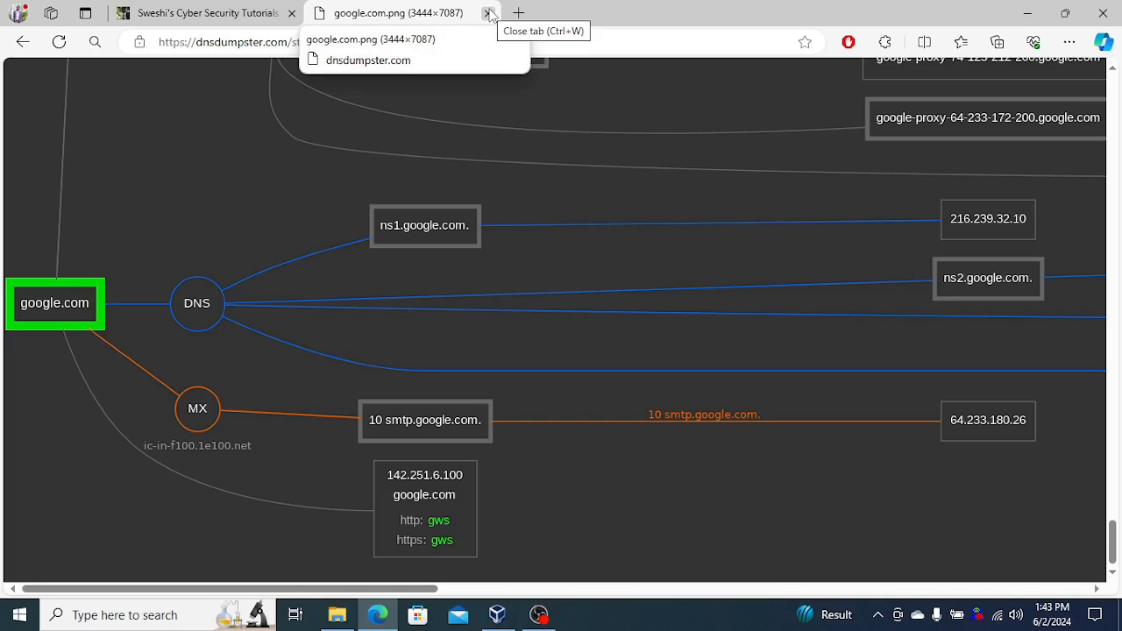
pyautogui.click(489, 12)
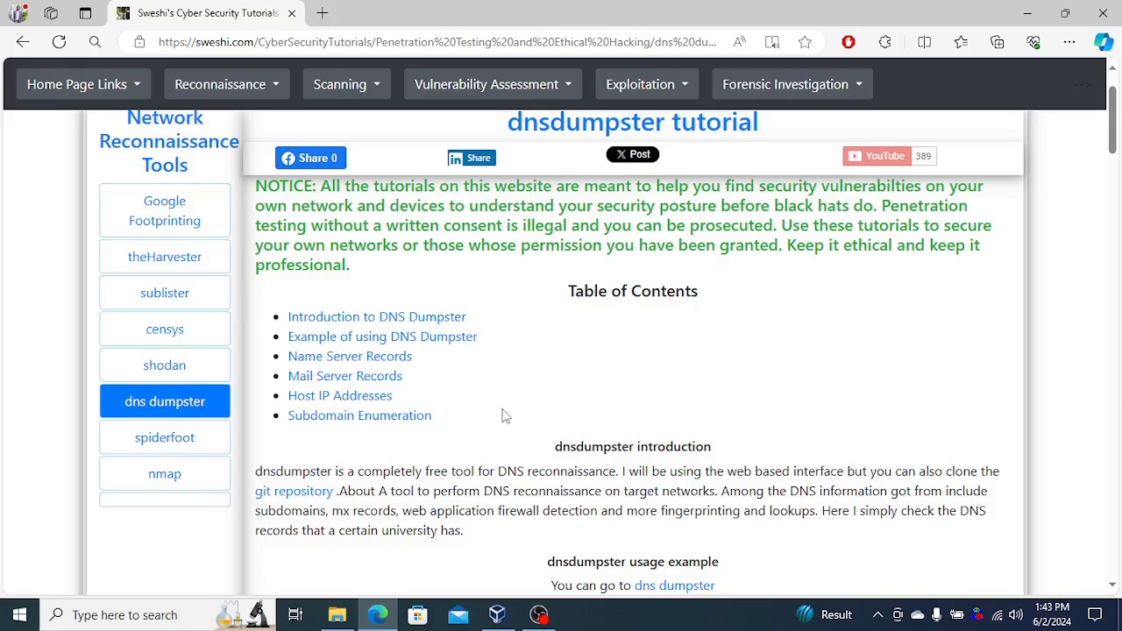
pyautogui.scroll(-3)
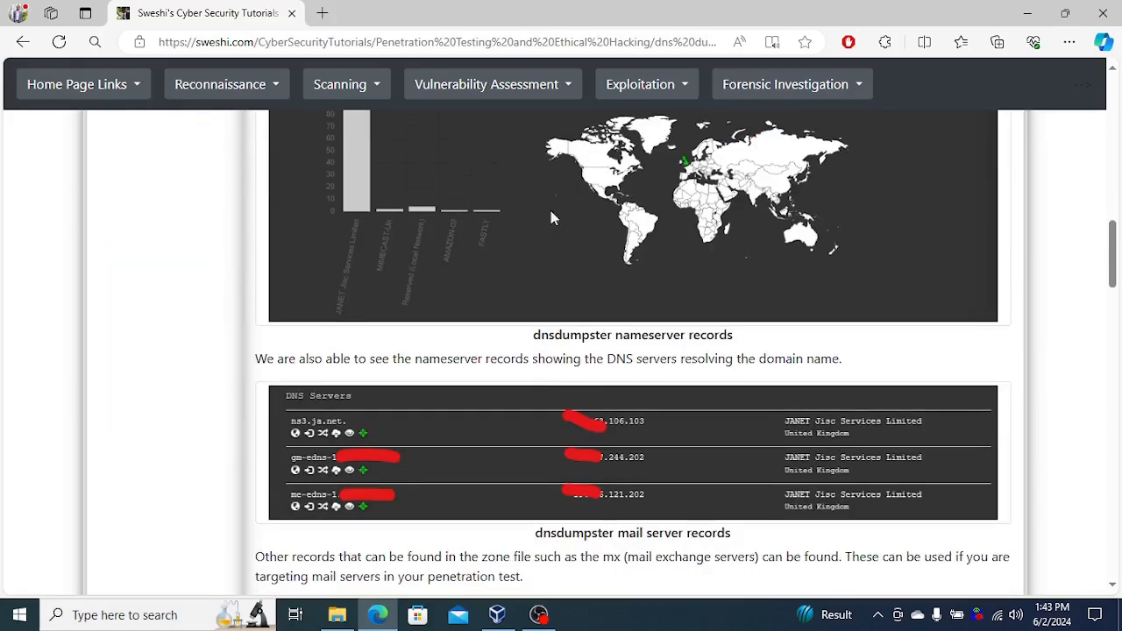
pyautogui.scroll(-3)
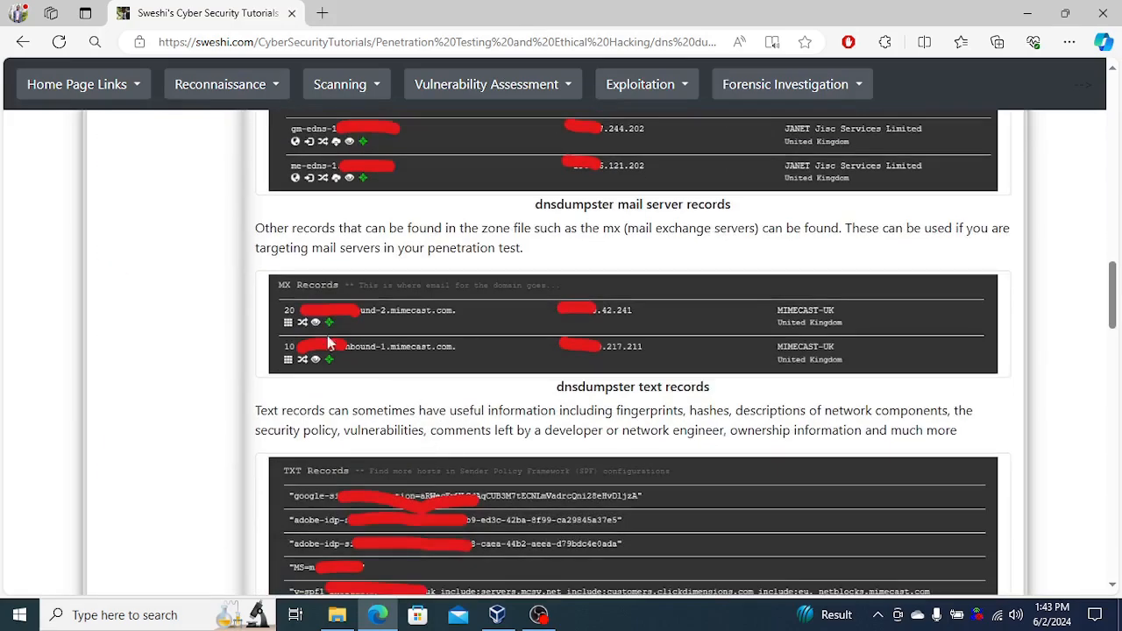
pyautogui.scroll(-3)
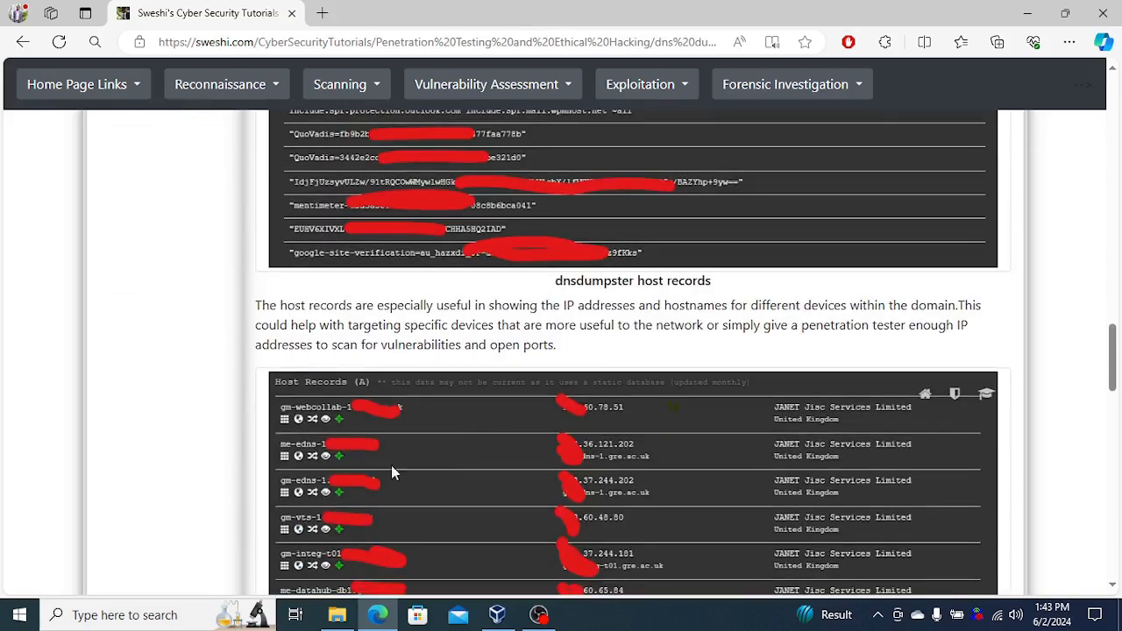
pyautogui.scroll(-3)
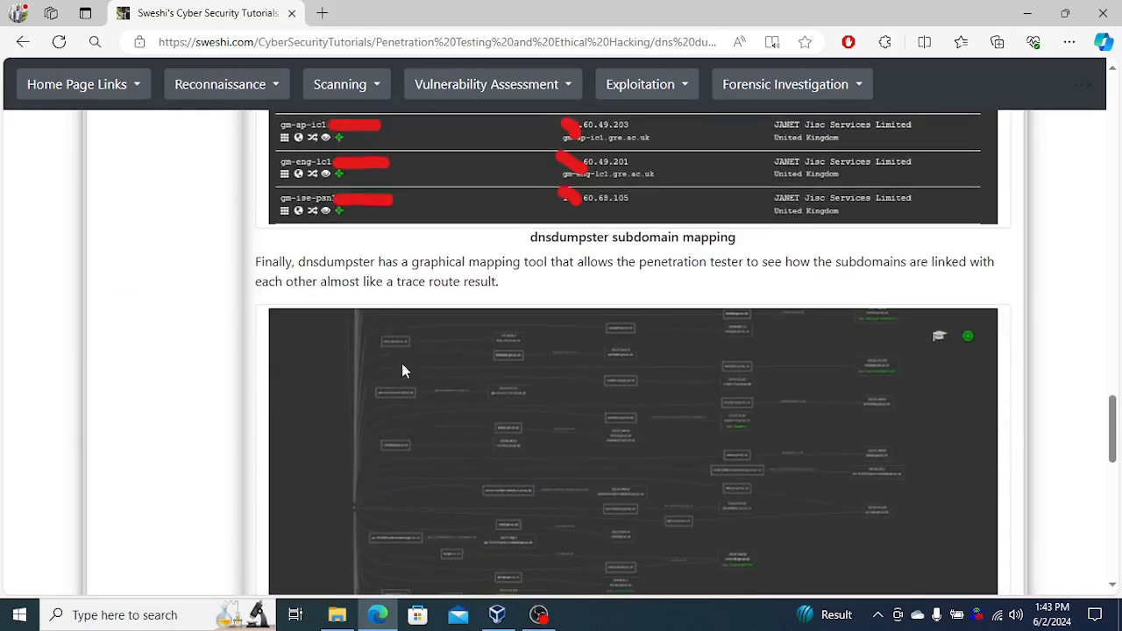
pyautogui.scroll(-3)
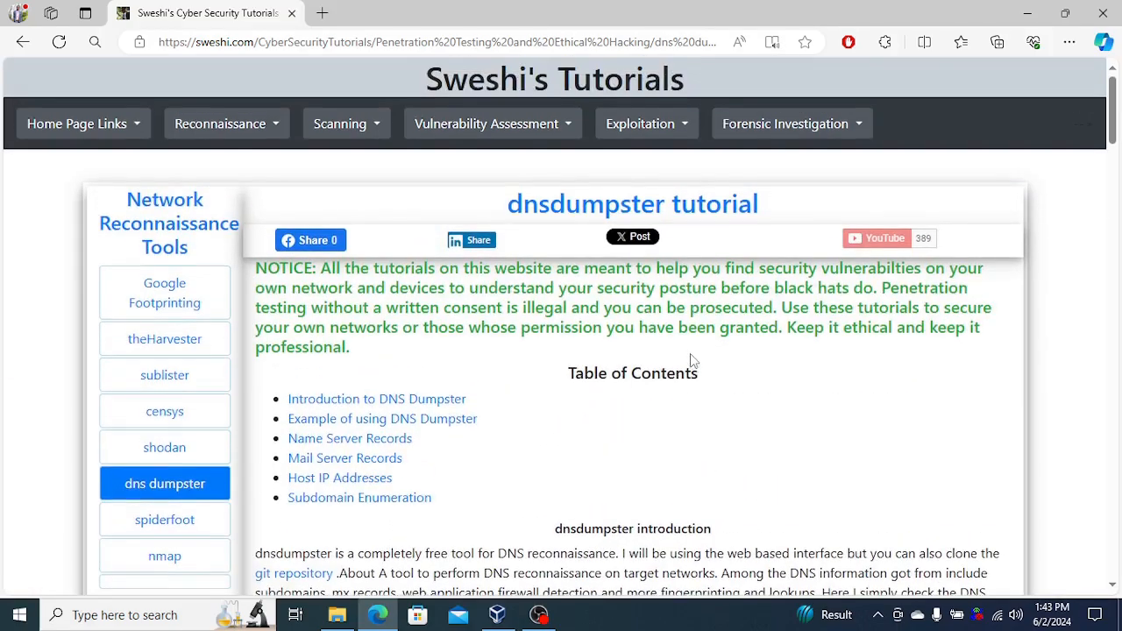
pyautogui.moveTo(692, 392)
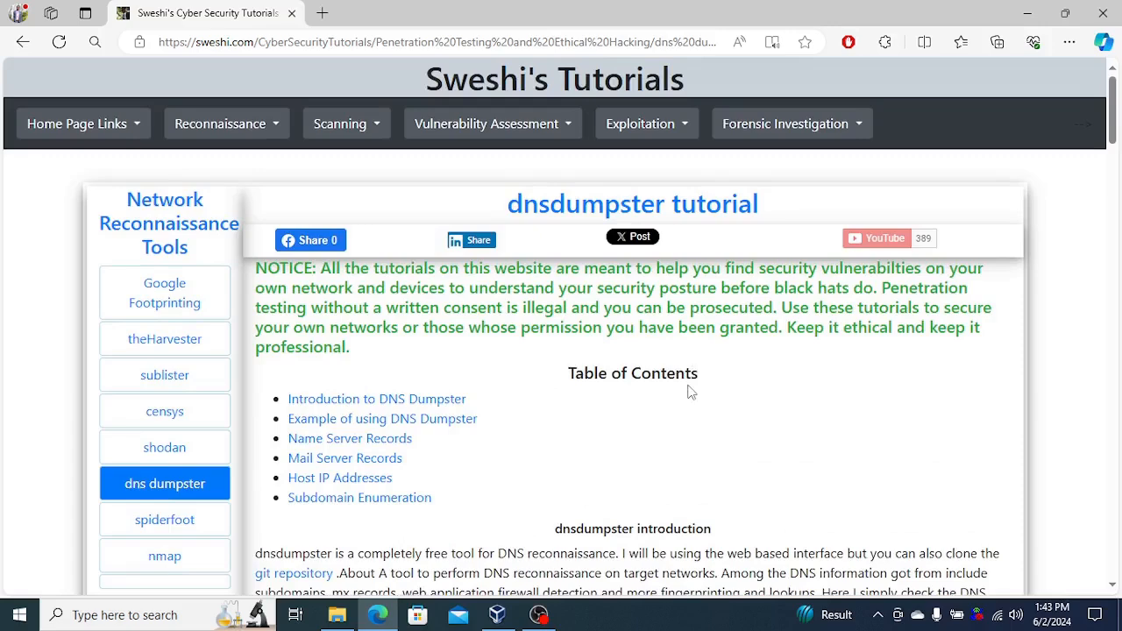